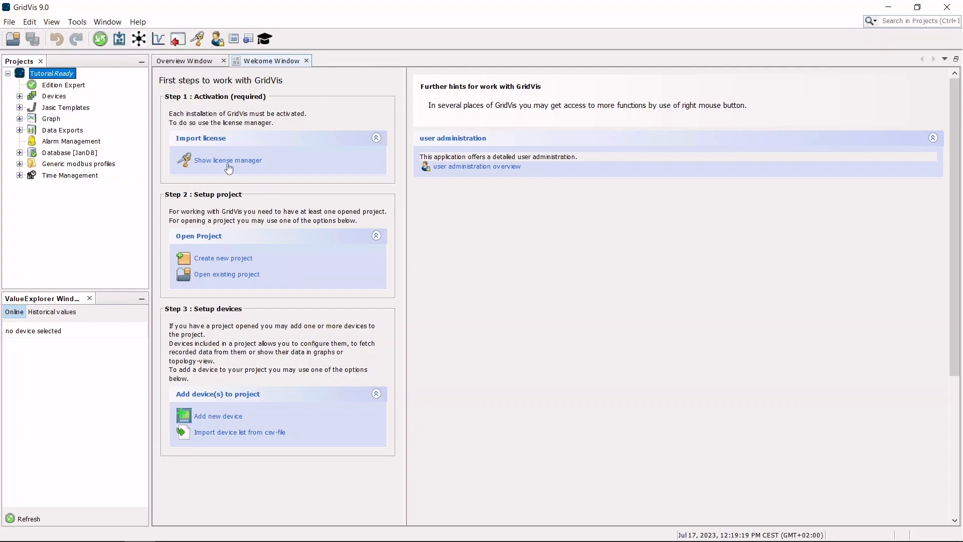
Step: Create a new virtual device (VD) file in the Tutorial project via the New File wizard
left_click(9, 21)
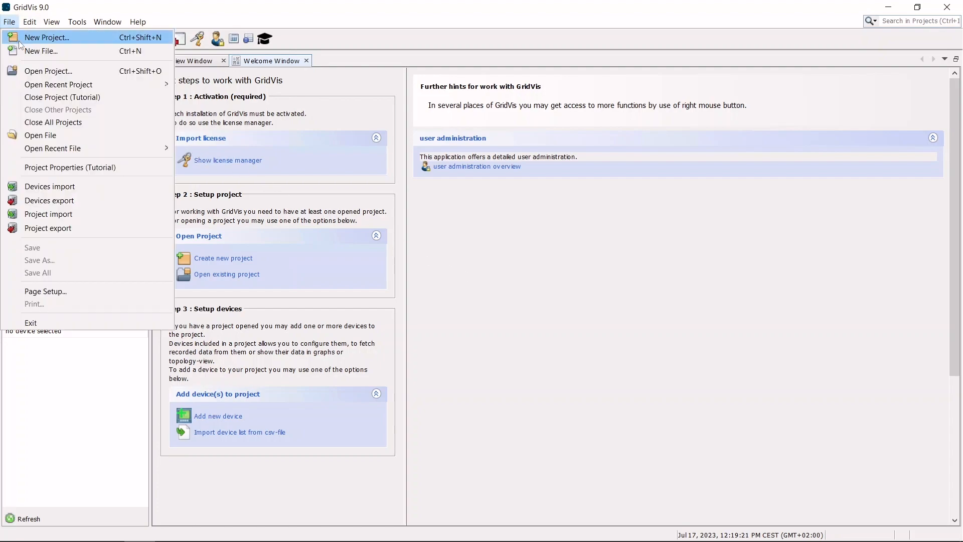
left_click(41, 51)
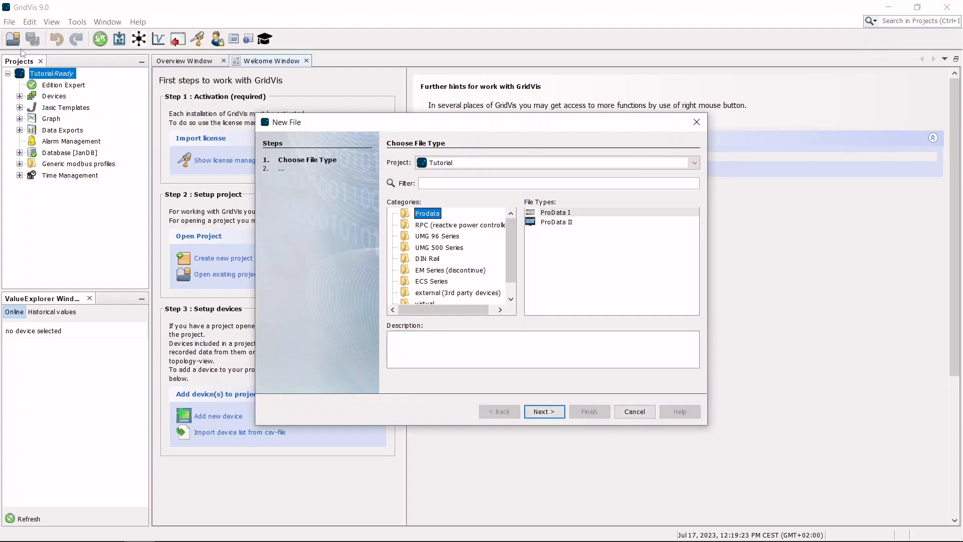
mouse_move(414, 301)
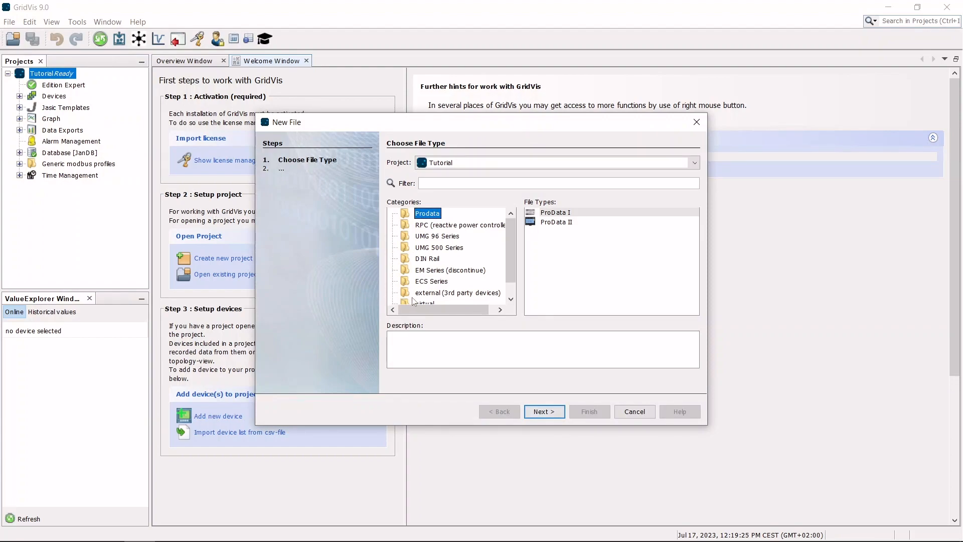
left_click(425, 302)
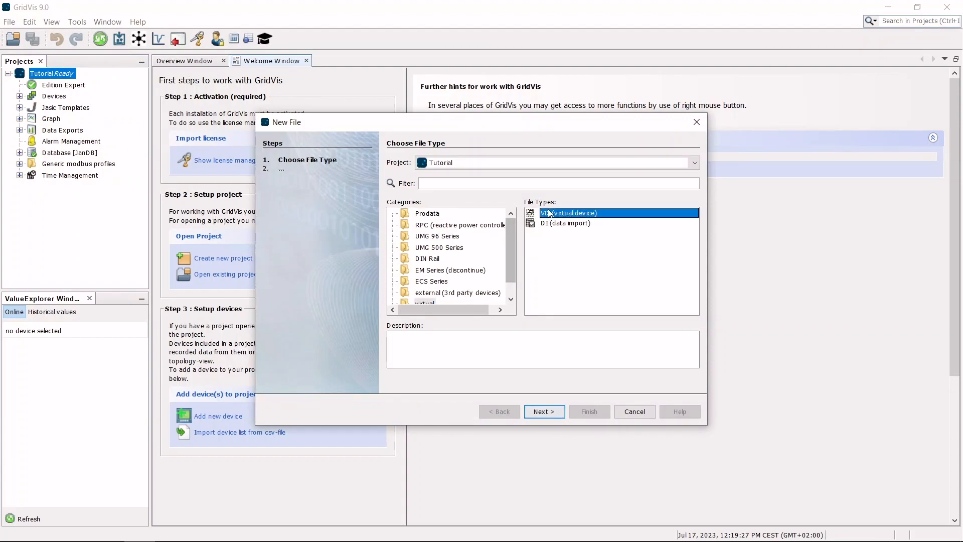
left_click(543, 411)
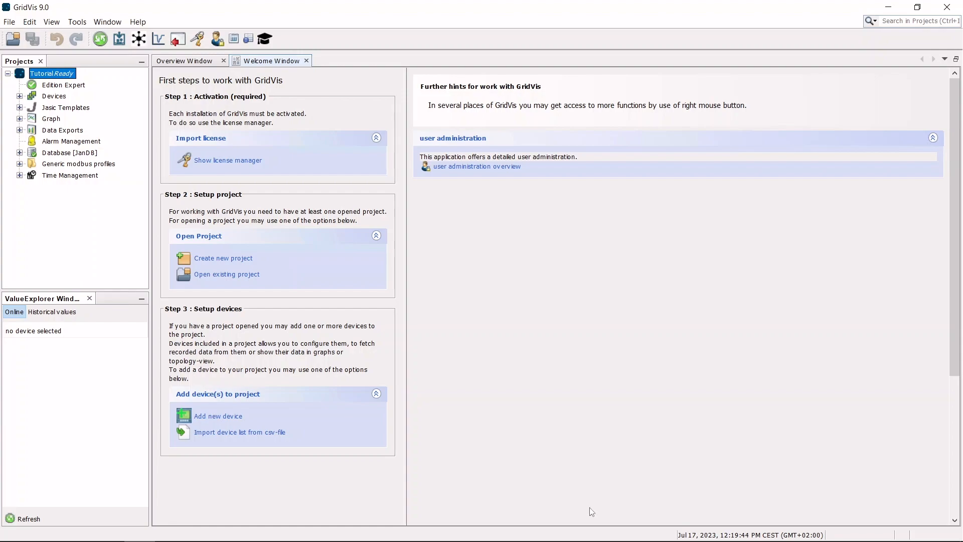
mouse_move(73, 149)
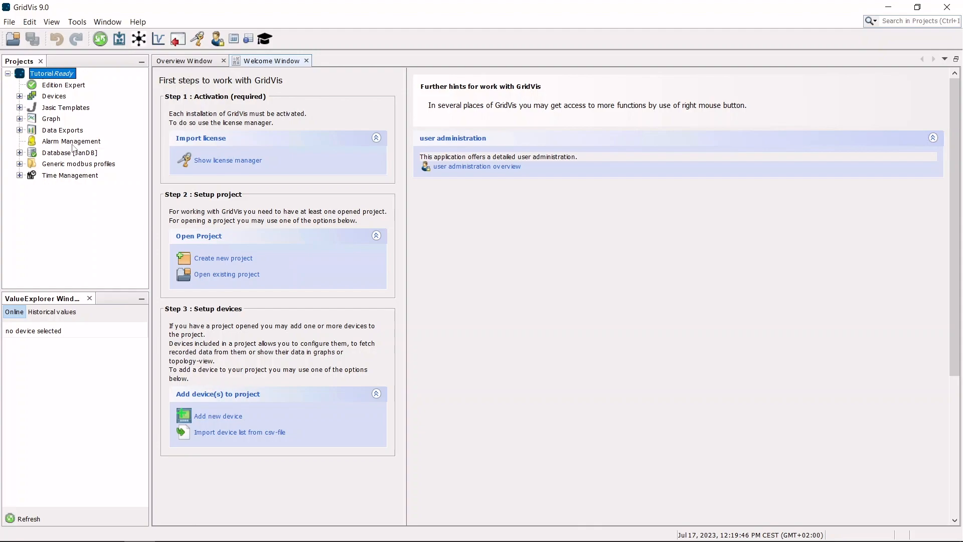
Step: Expand Devices > By Type > VD and show Device-18's overview page
left_click(19, 97)
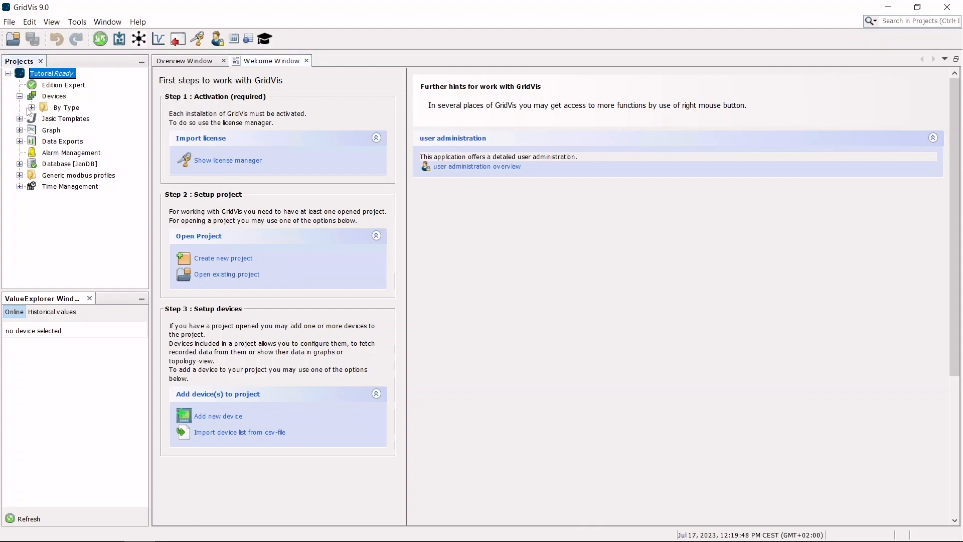
left_click(20, 107)
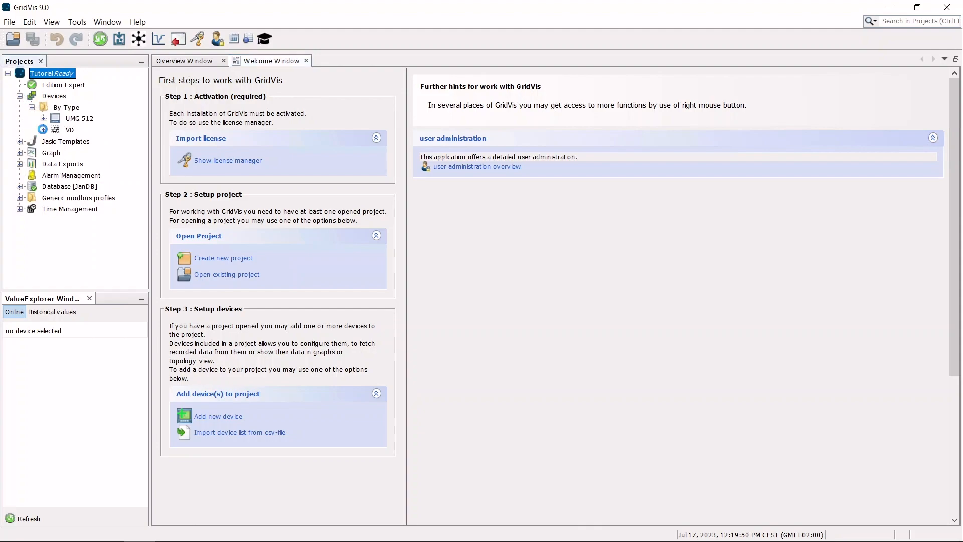
left_click(92, 130)
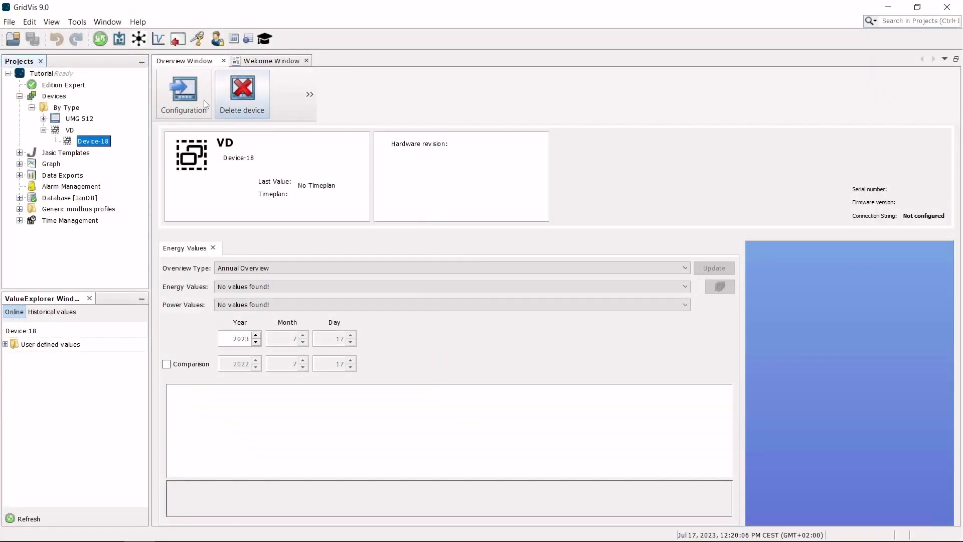
Step: Name the virtual device 'Active powers' in its configuration and transmit it, confirming OK
left_click(182, 92)
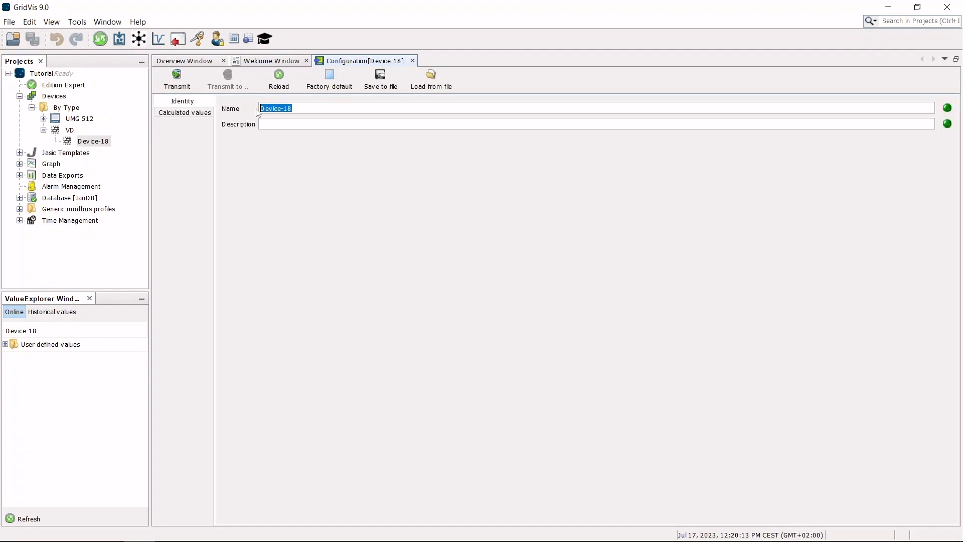
type("Active")
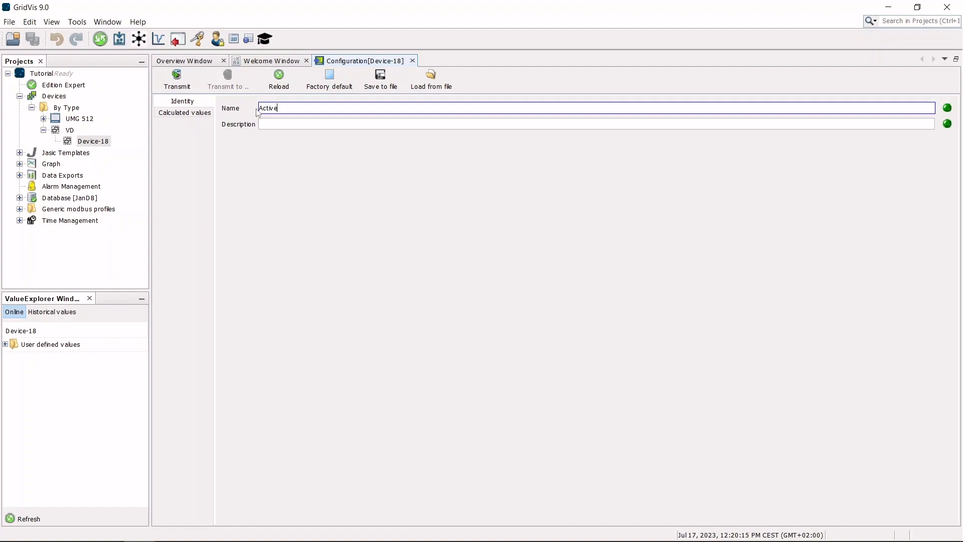
type("powers")
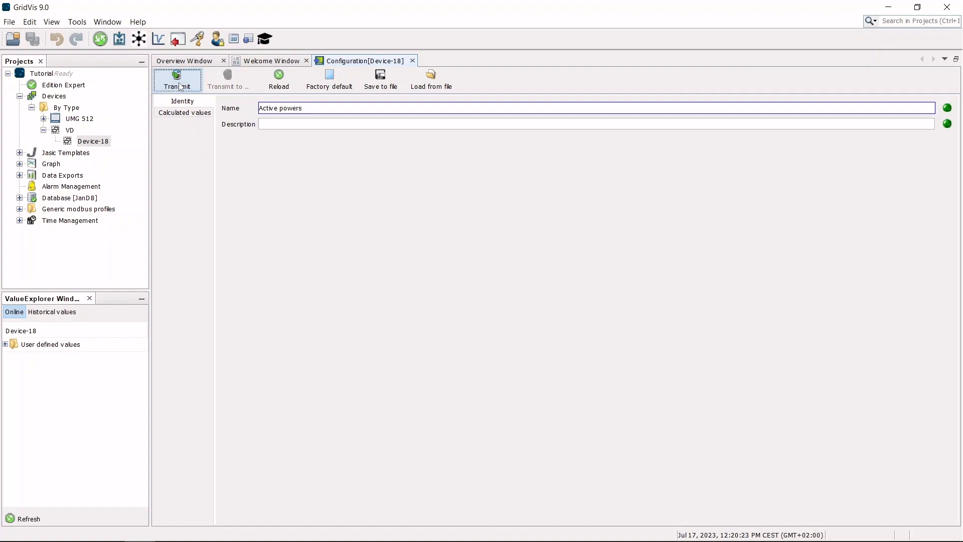
left_click(176, 78)
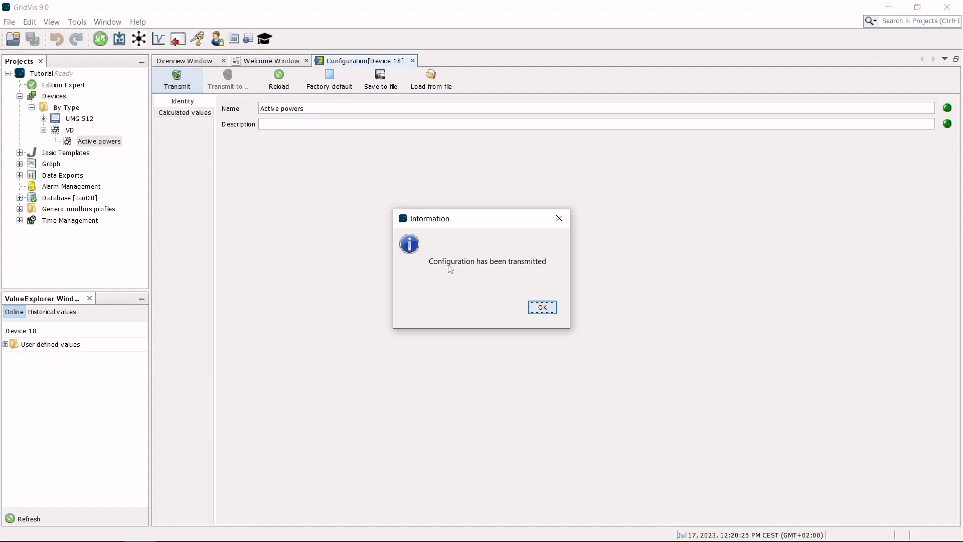
left_click(541, 307)
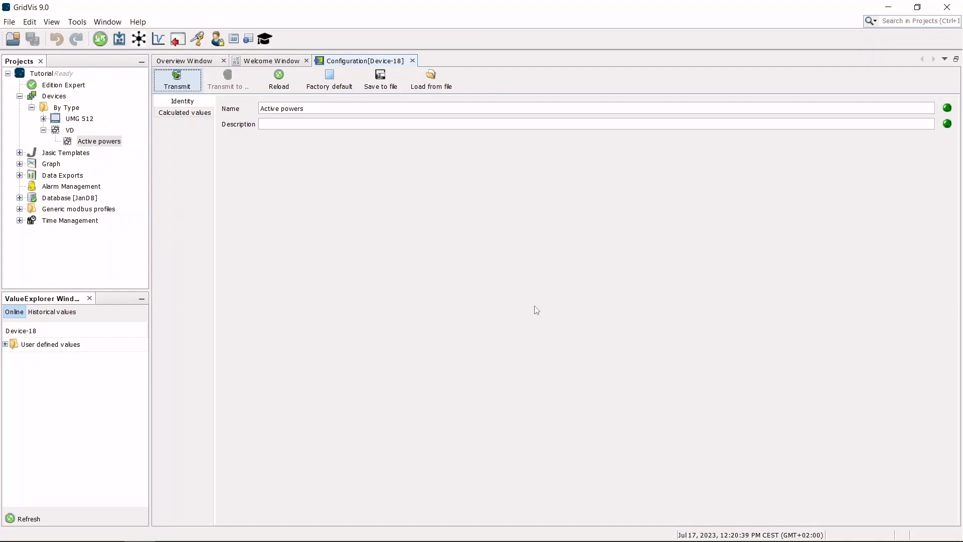
Step: In Calculated values, set a value source to UMG512-QF reading Power > Active Power Sum L1-L3
left_click(185, 113)
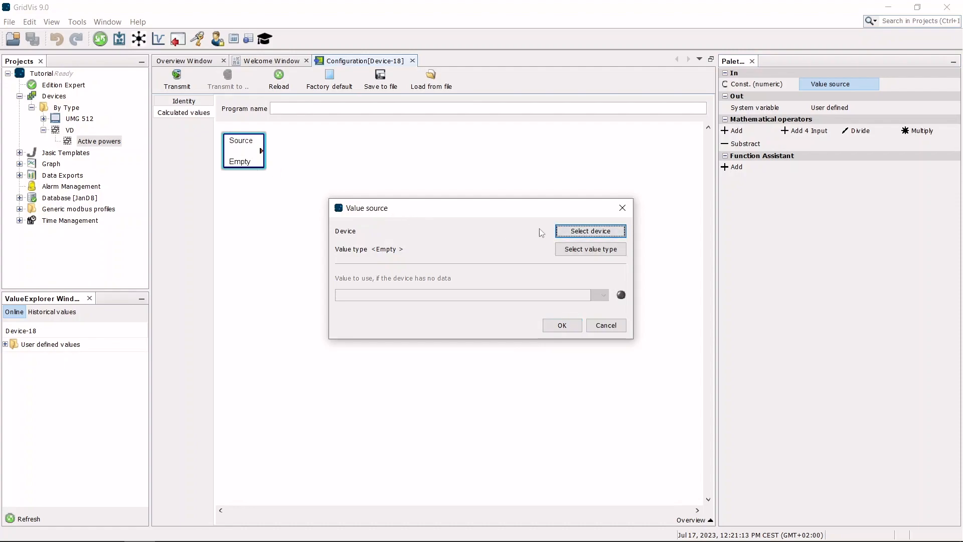
left_click(589, 230)
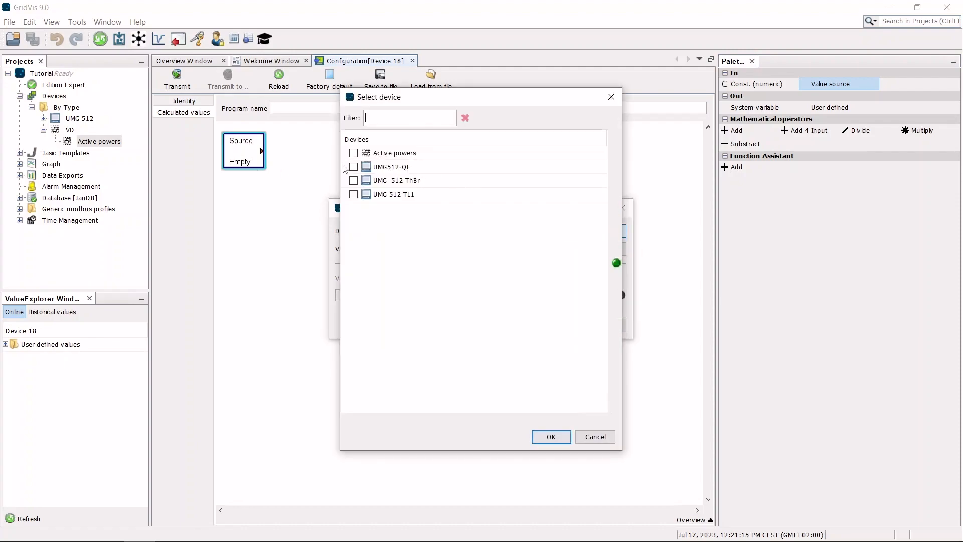
left_click(354, 166)
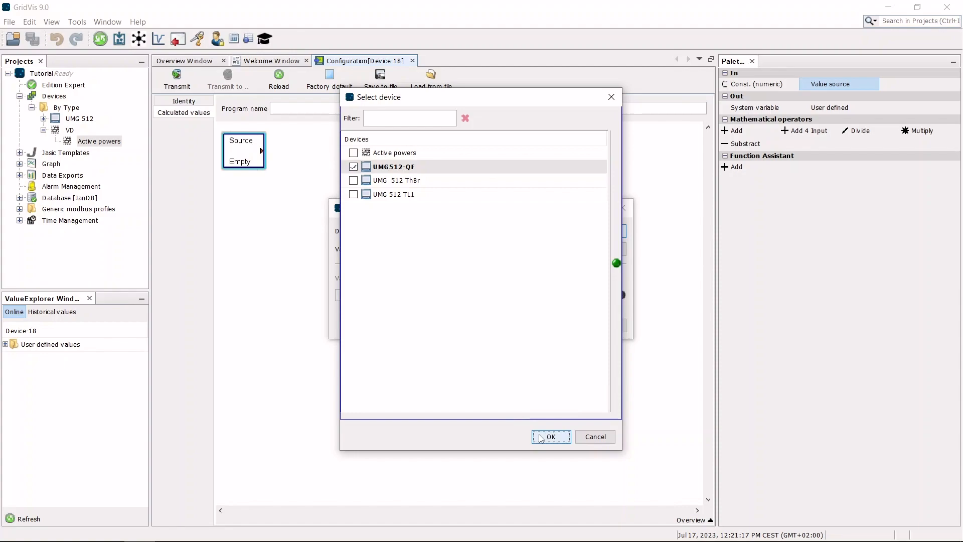
left_click(550, 436)
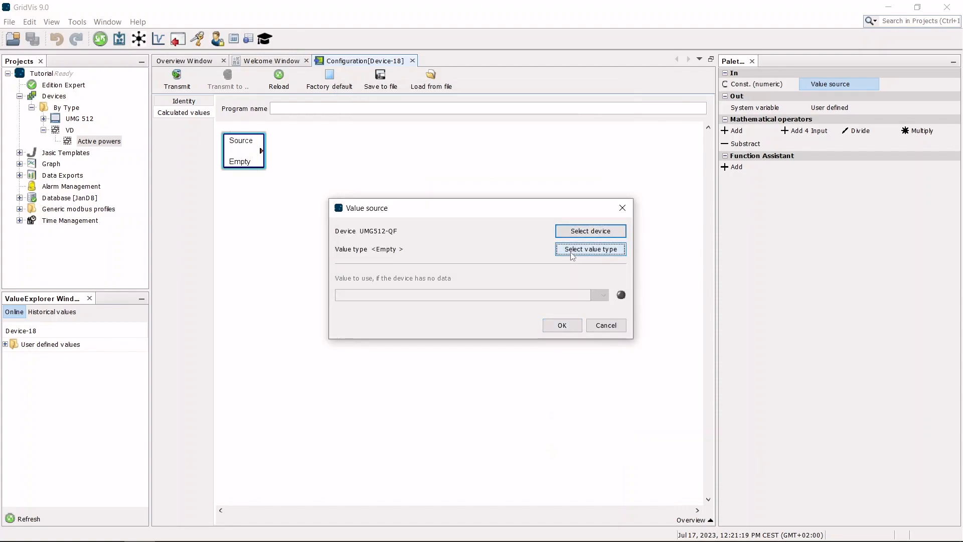
left_click(589, 249)
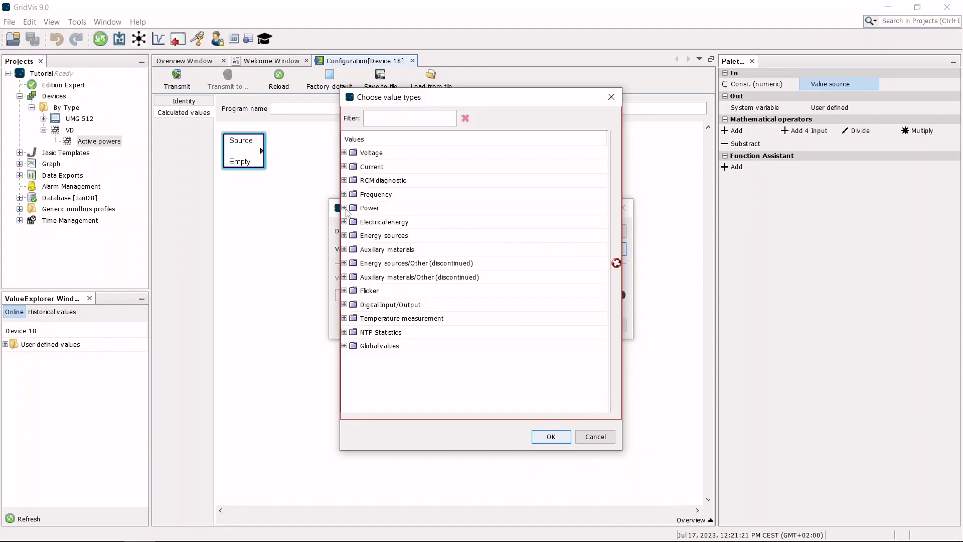
left_click(344, 208)
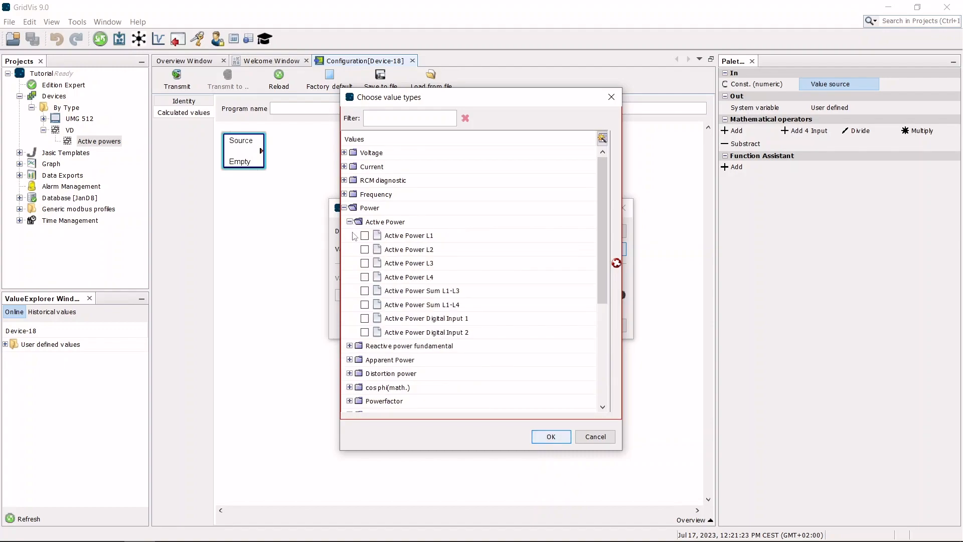
left_click(365, 291)
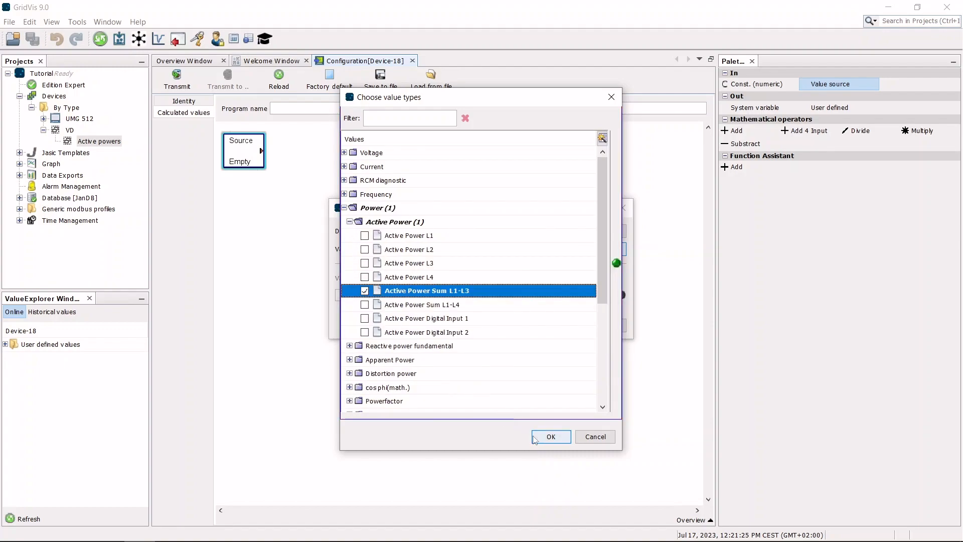
left_click(550, 437)
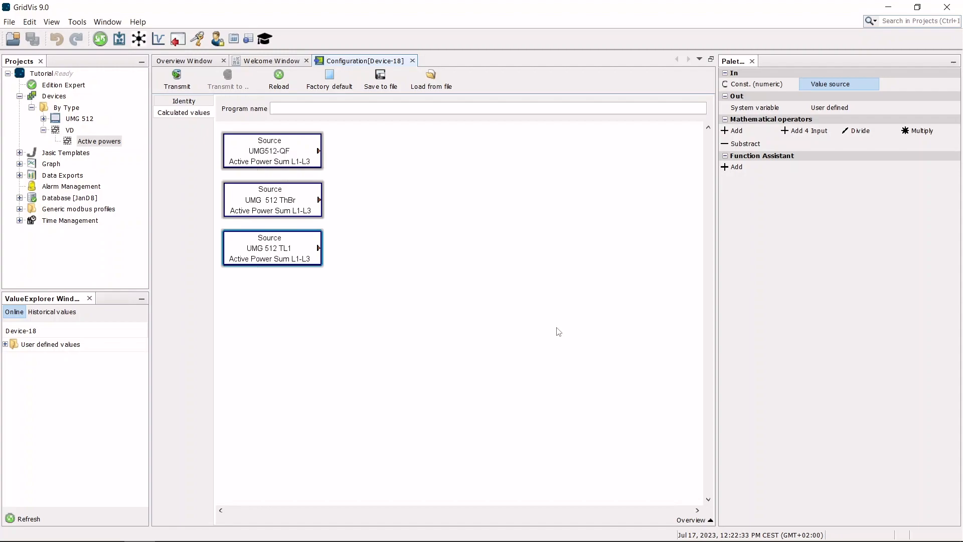
Step: Place a system variable block and set its value to Power > Active Power > Sum L1-L3
left_click_drag(756, 107, 568, 203)
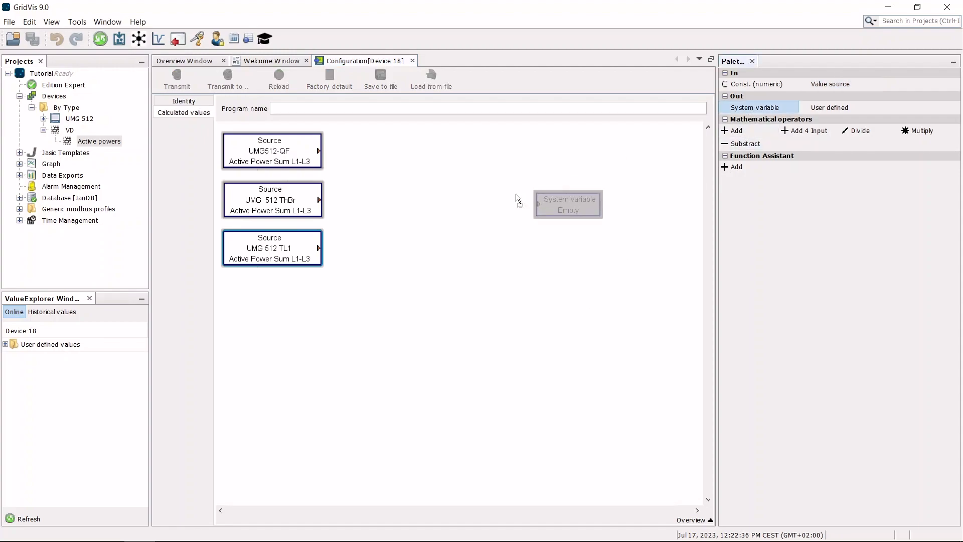
double_click(567, 204)
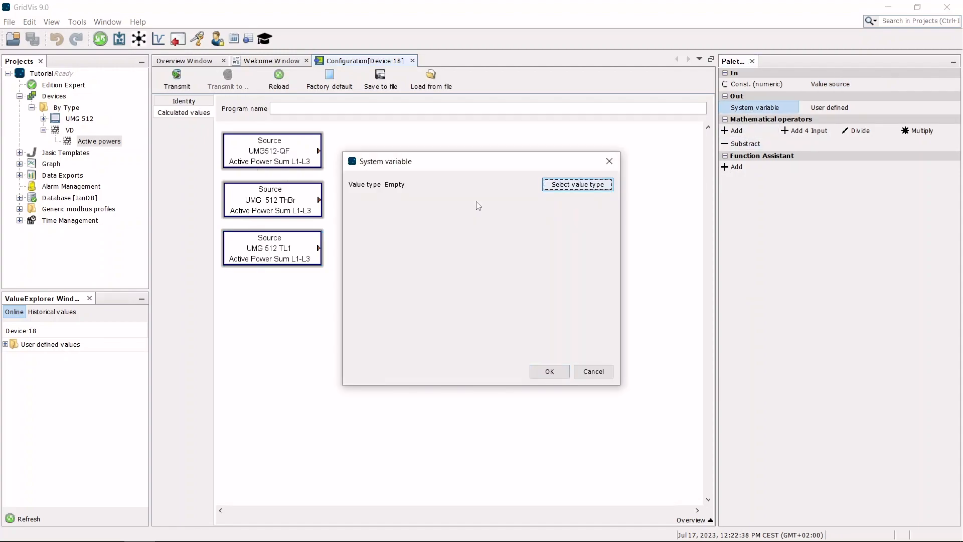
left_click(576, 184)
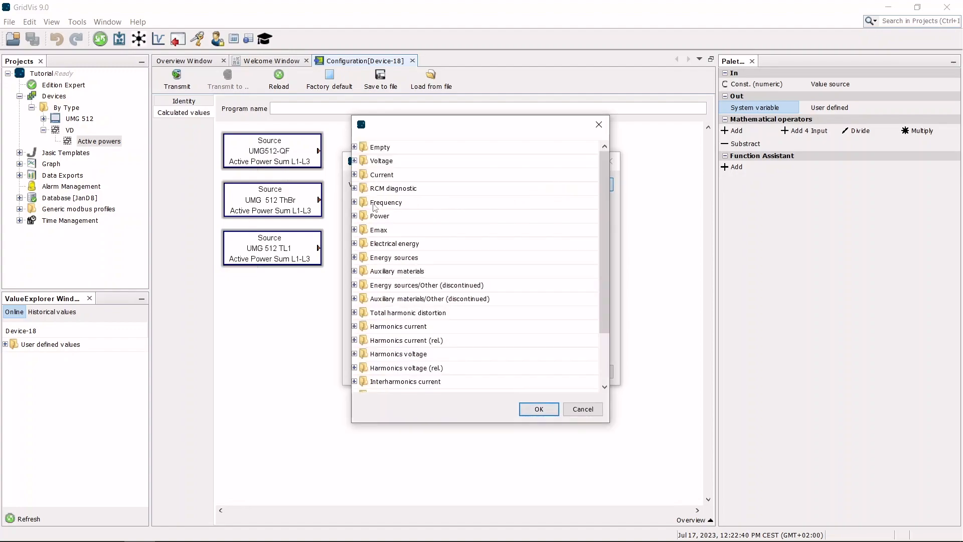
left_click(354, 216)
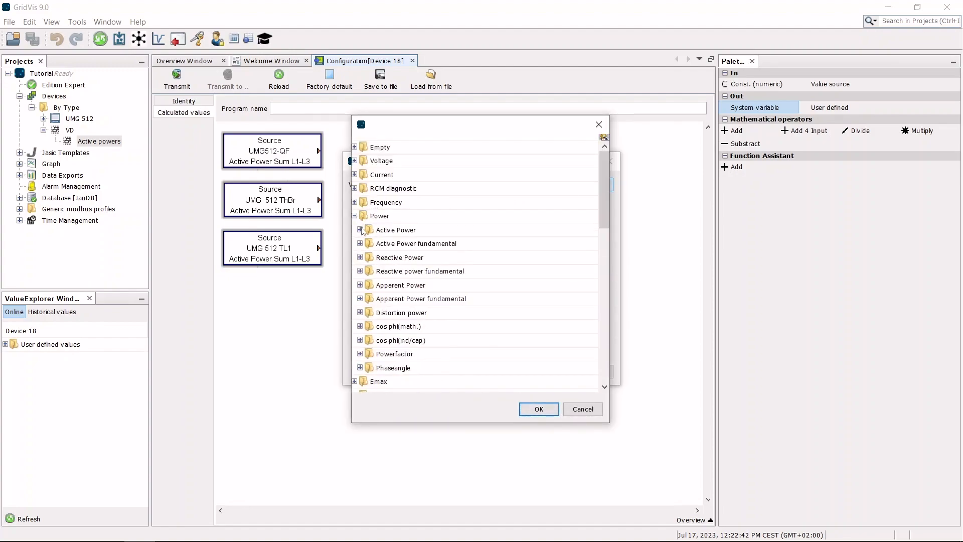
left_click(360, 230)
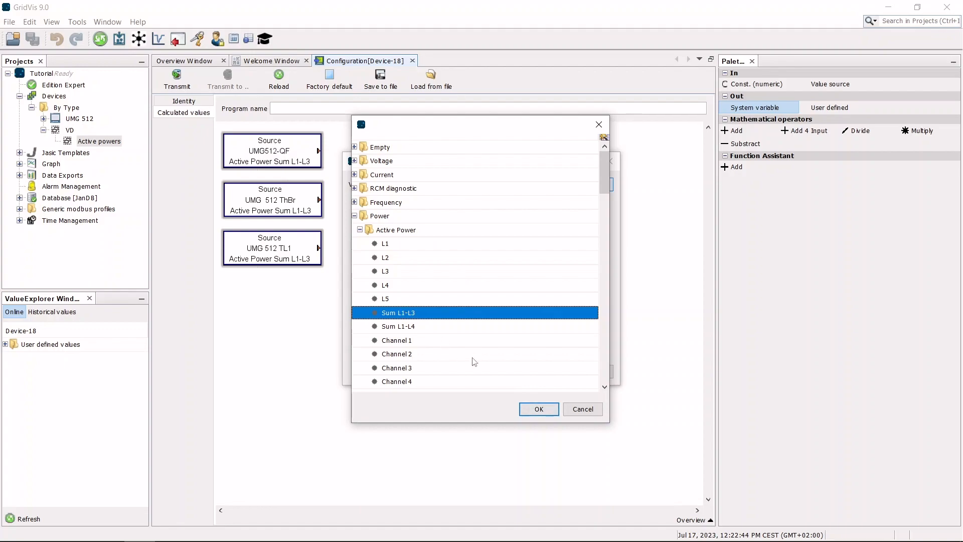
left_click(538, 409)
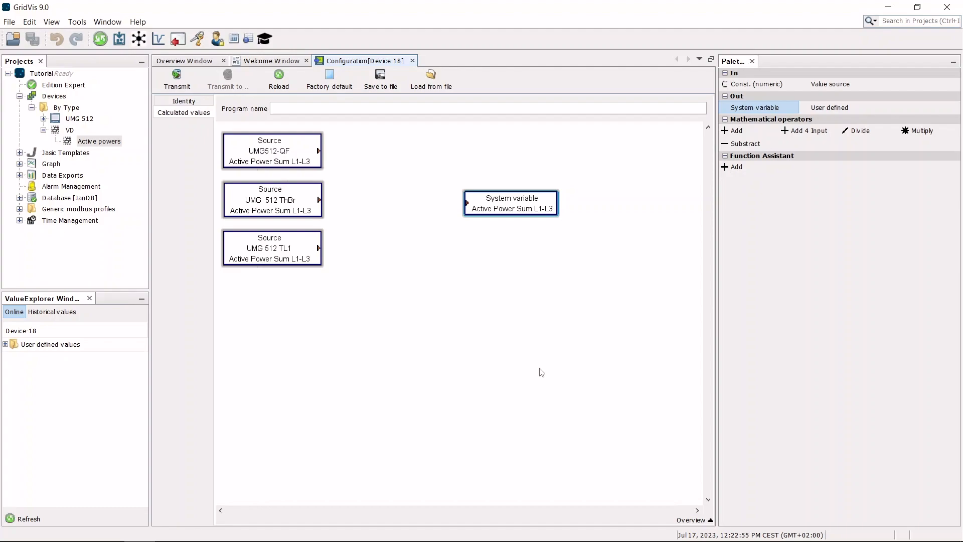
mouse_move(759, 174)
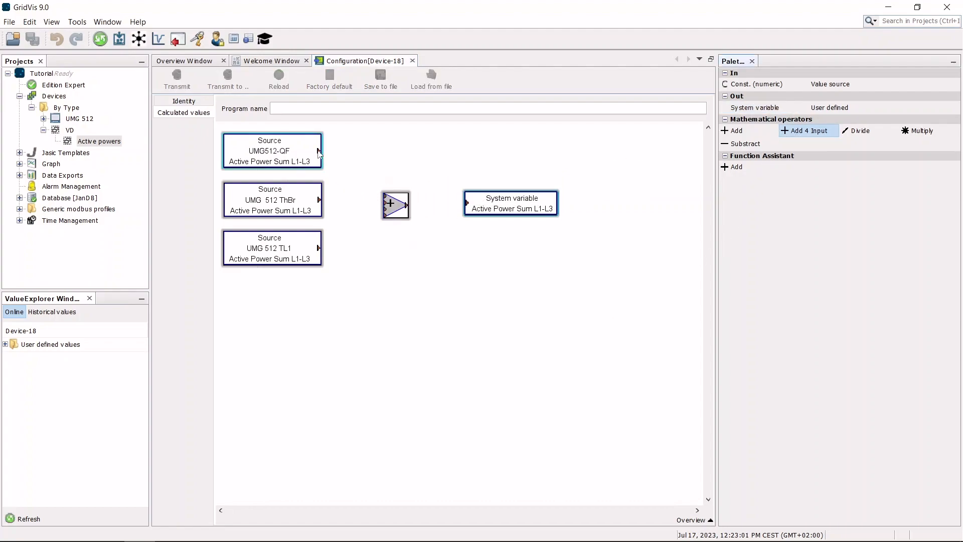
Step: Connect the UMG512-QF and UMG 512 TL1 sums to the adder and its output to the system variable
left_click_drag(319, 152, 387, 205)
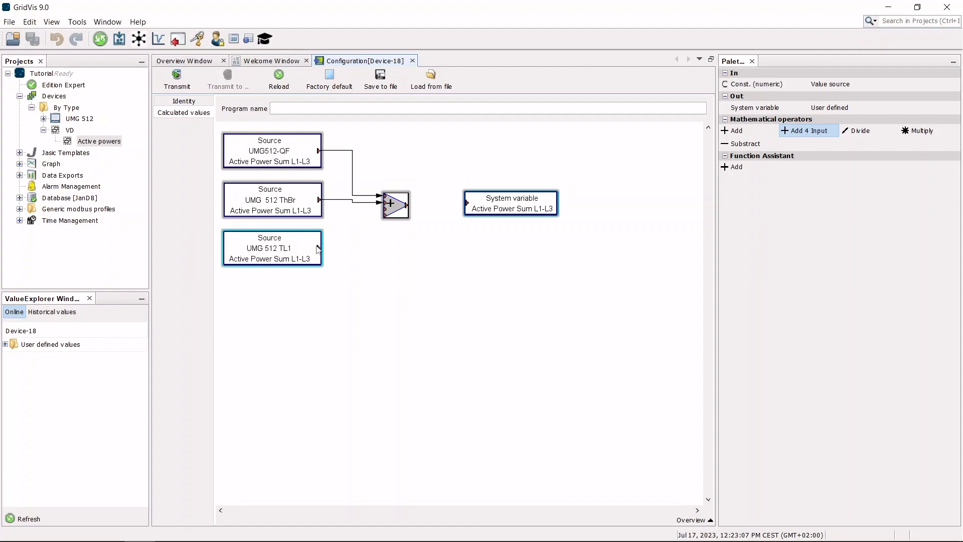
left_click_drag(320, 248, 381, 213)
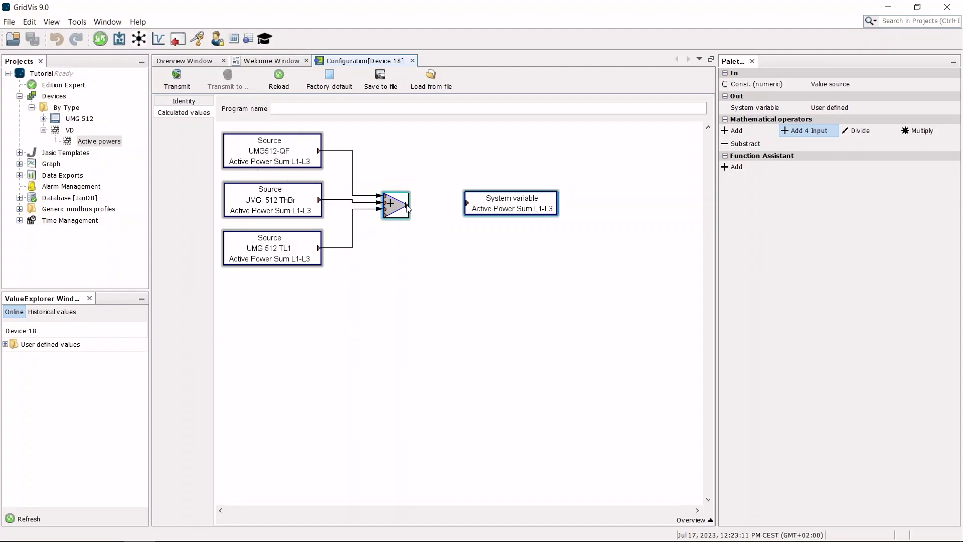
left_click_drag(410, 204, 469, 204)
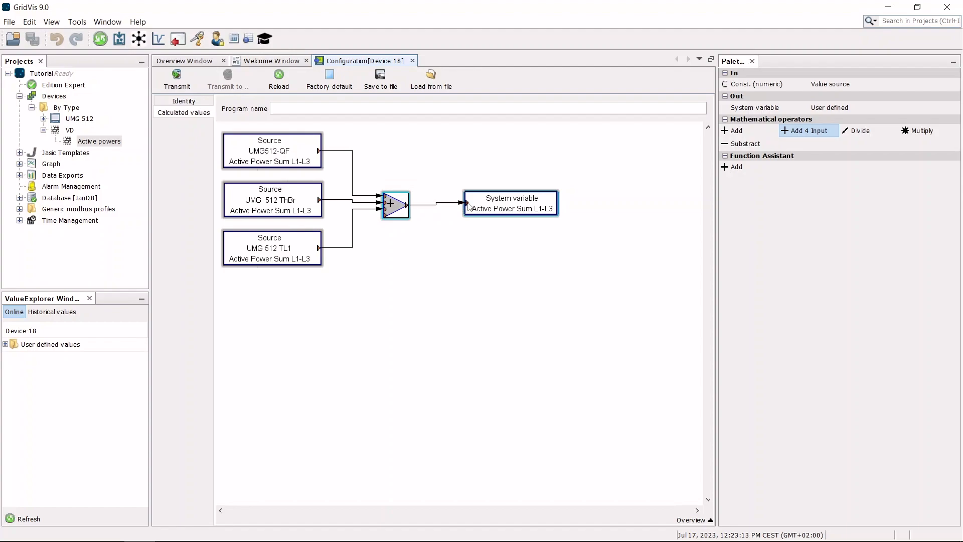
left_click(510, 202)
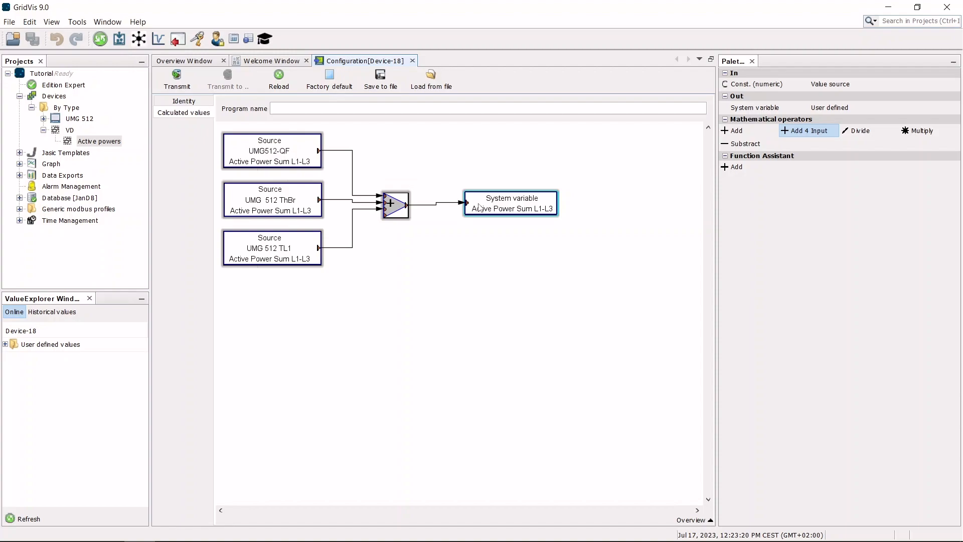
Step: Transmit the calculated-values configuration and confirm the 'Configuration has been transmitted' box
left_click(176, 78)
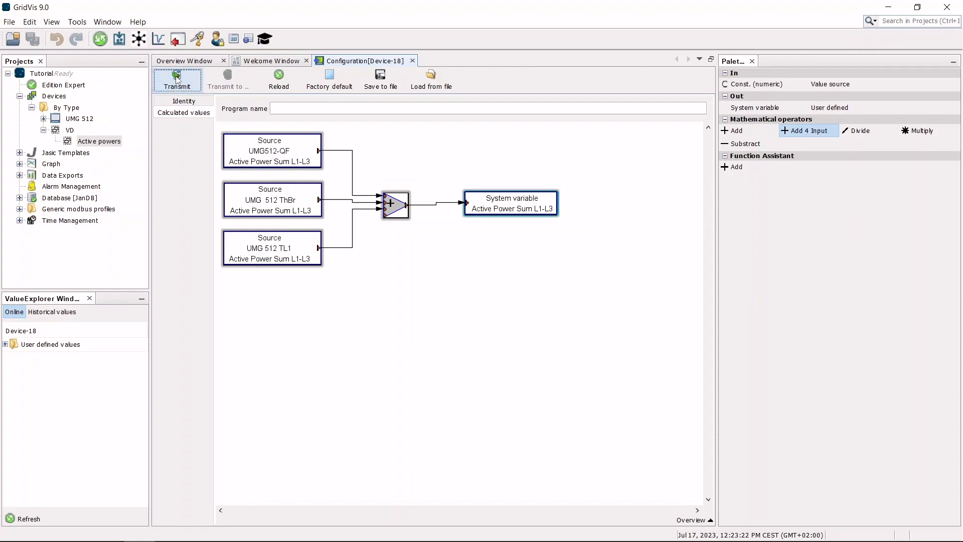
left_click(176, 78)
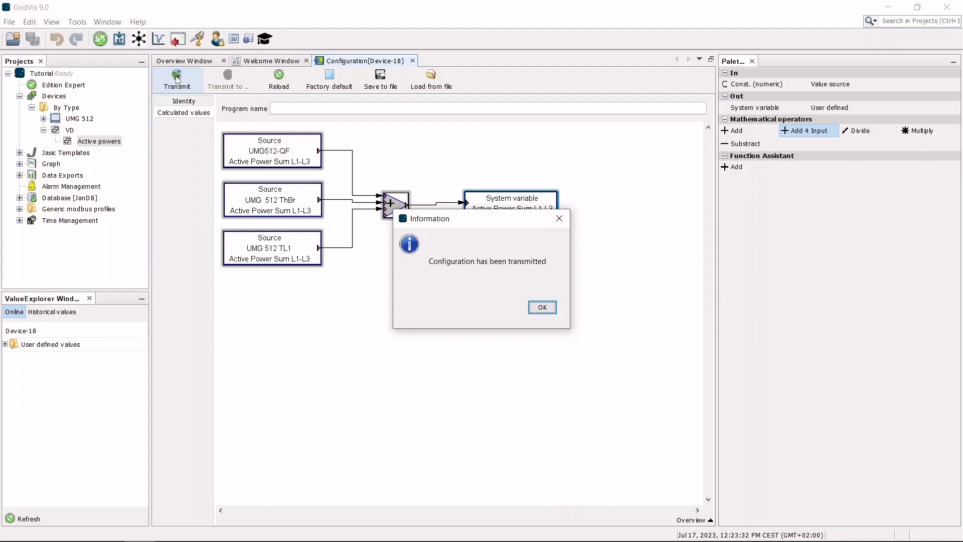
left_click(541, 307)
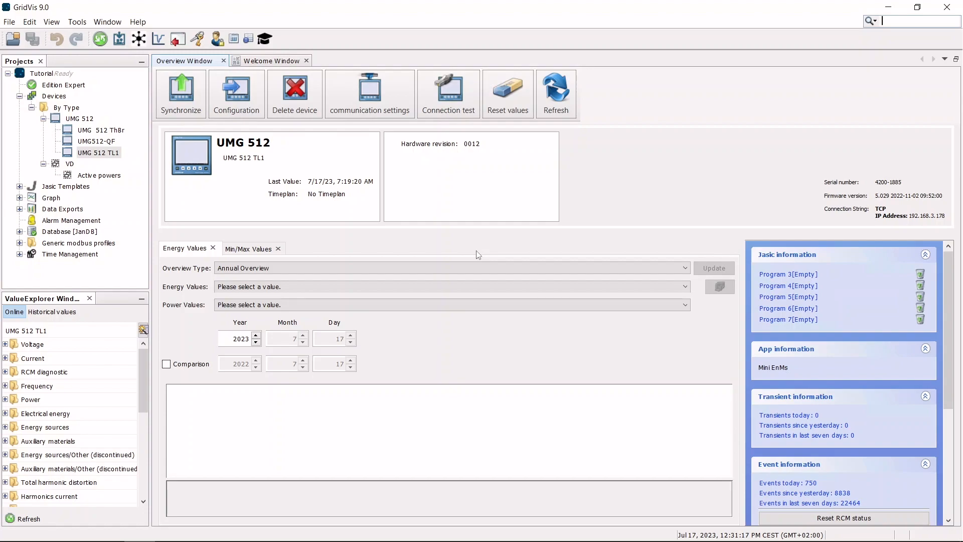
mouse_move(686, 256)
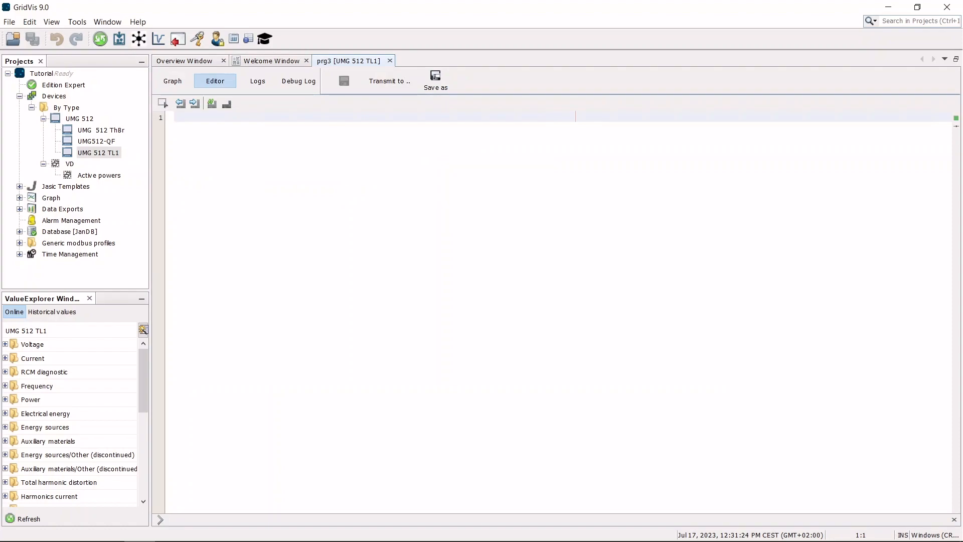
Step: In Program 3's graph view, place and enlarge a Repeater, name the program 'Tutor', add a system variable inside
left_click(178, 116)
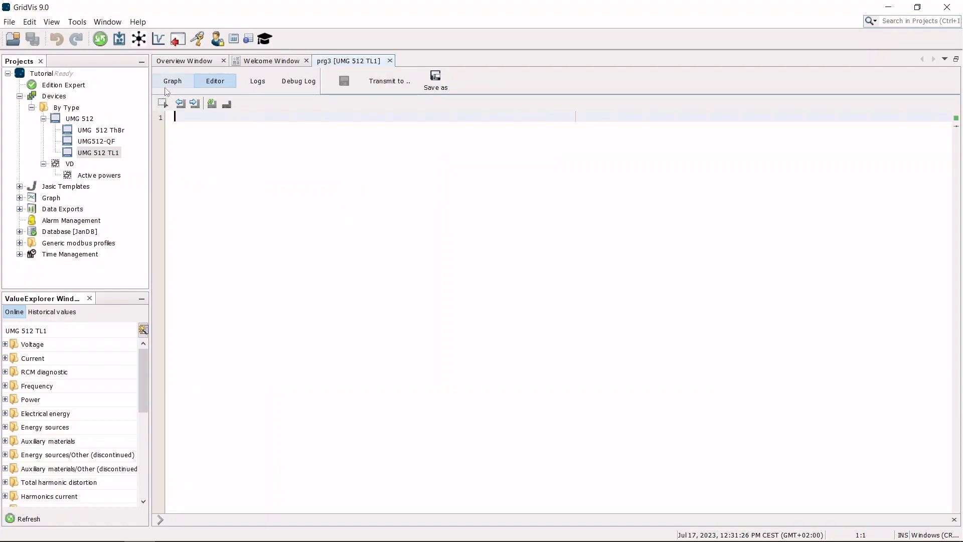
left_click(173, 80)
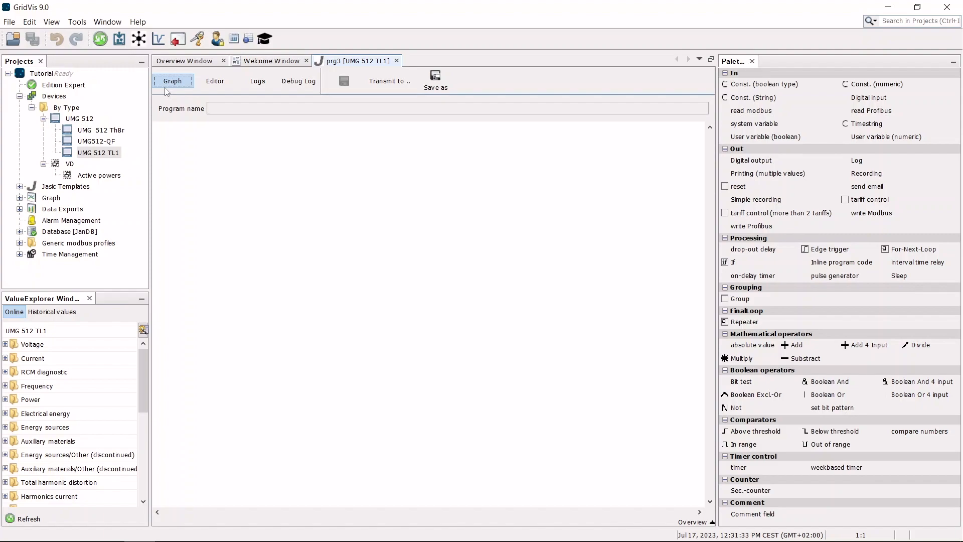
mouse_move(744, 321)
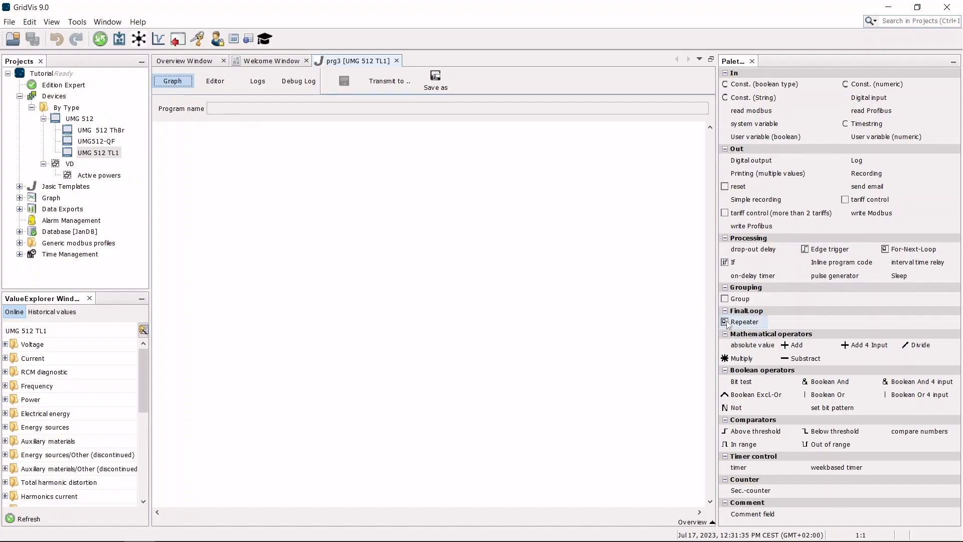
left_click_drag(744, 322, 220, 191)
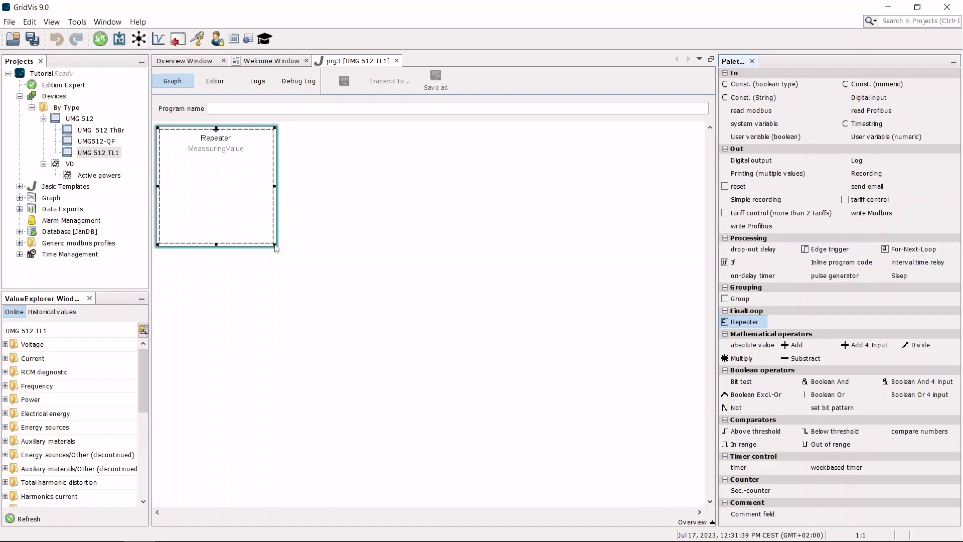
left_click_drag(275, 247, 692, 324)
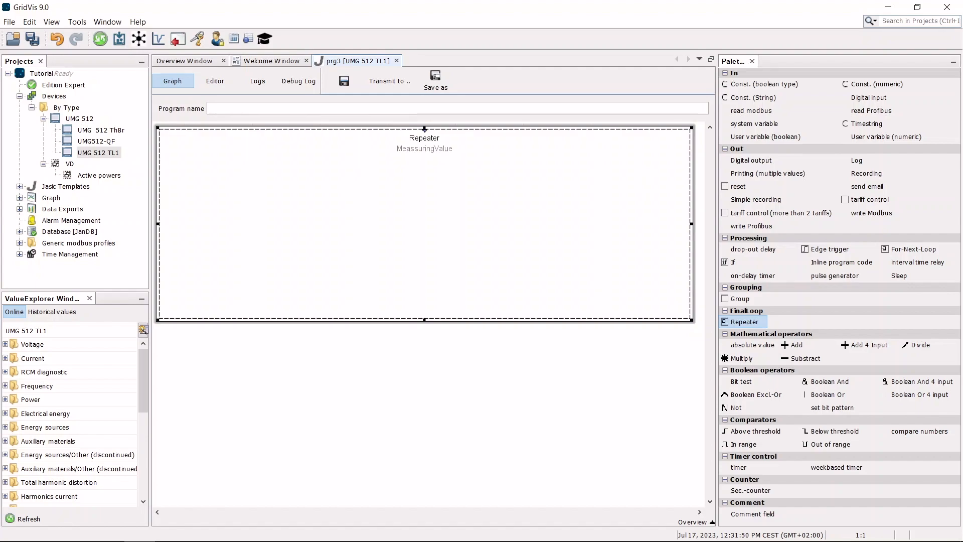
type("Tutorial")
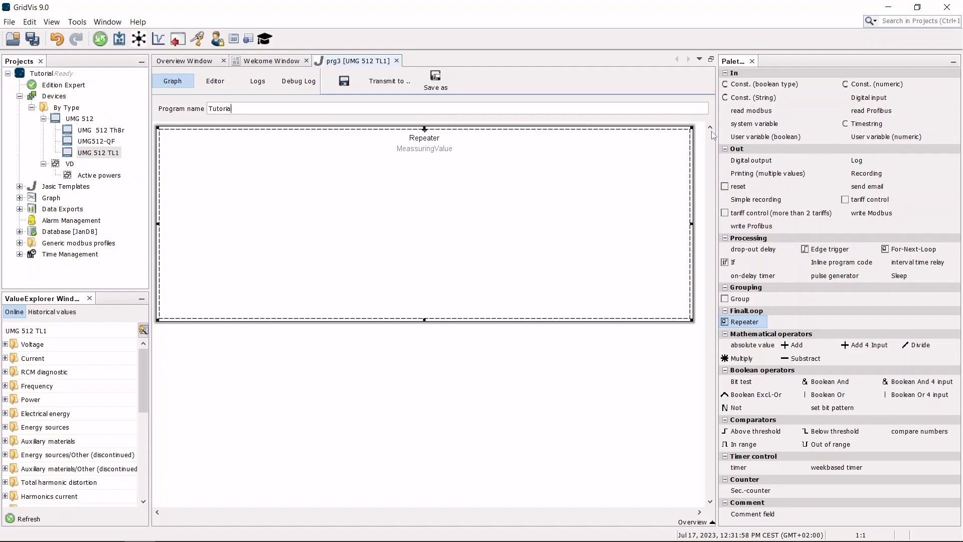
left_click_drag(754, 124, 231, 179)
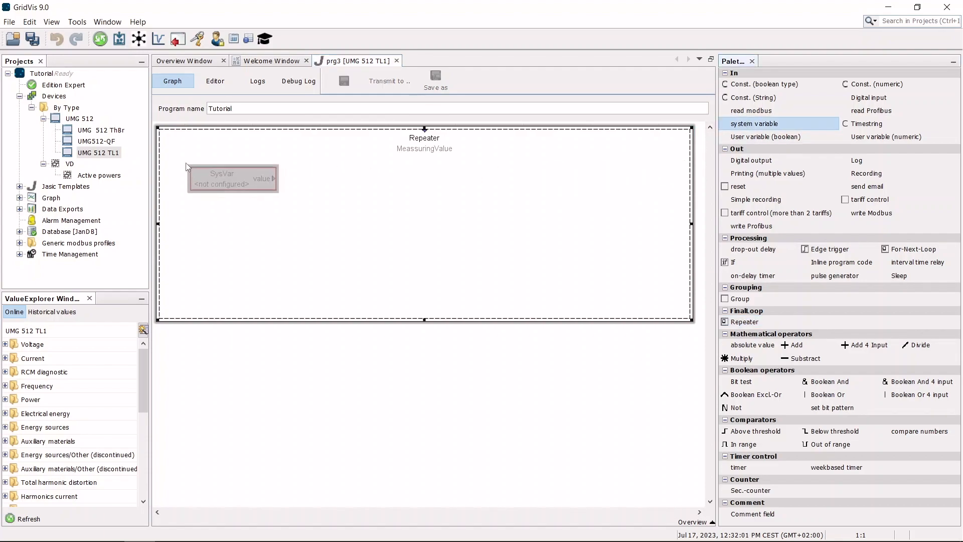
Step: Set the system variable to Power > Active Power L1, then place a numeric user variable in the repeater
double_click(232, 179)
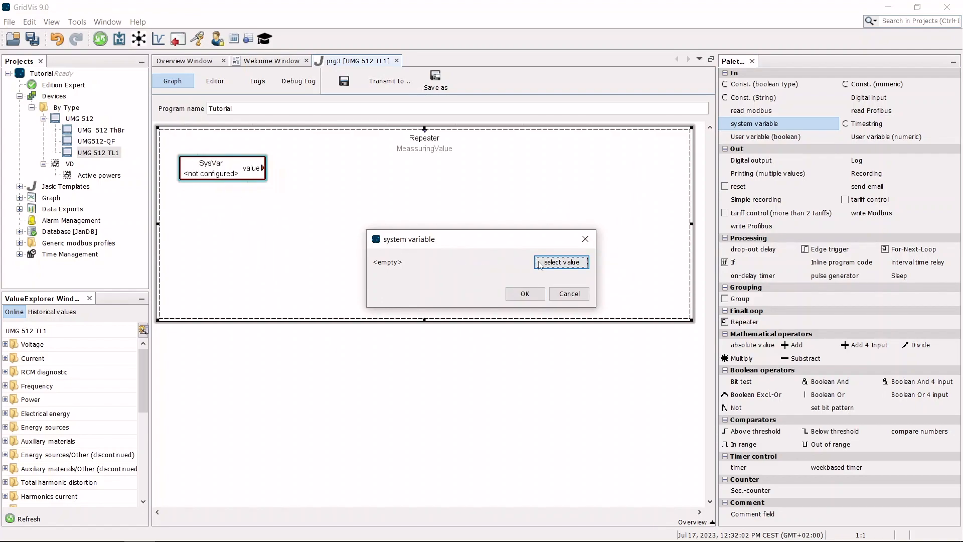
left_click(560, 262)
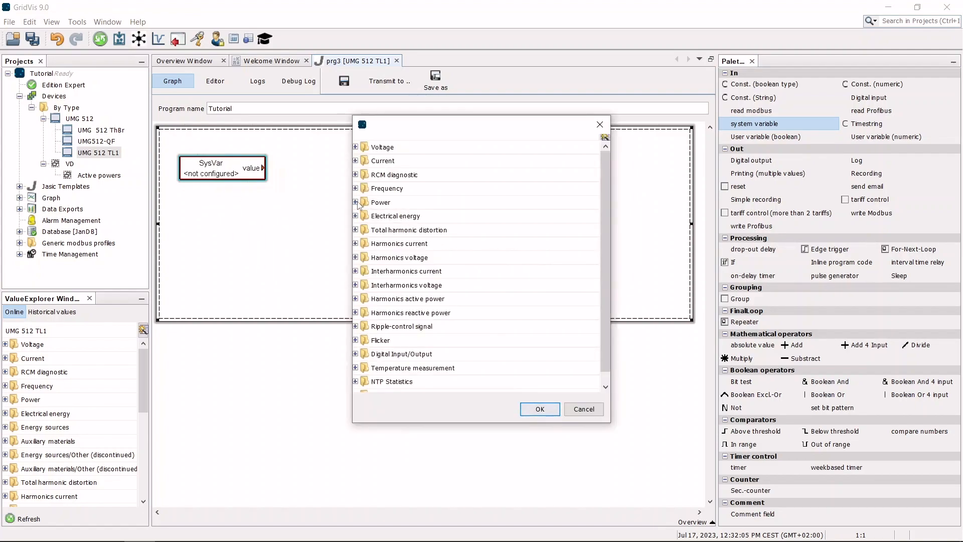
left_click(355, 202)
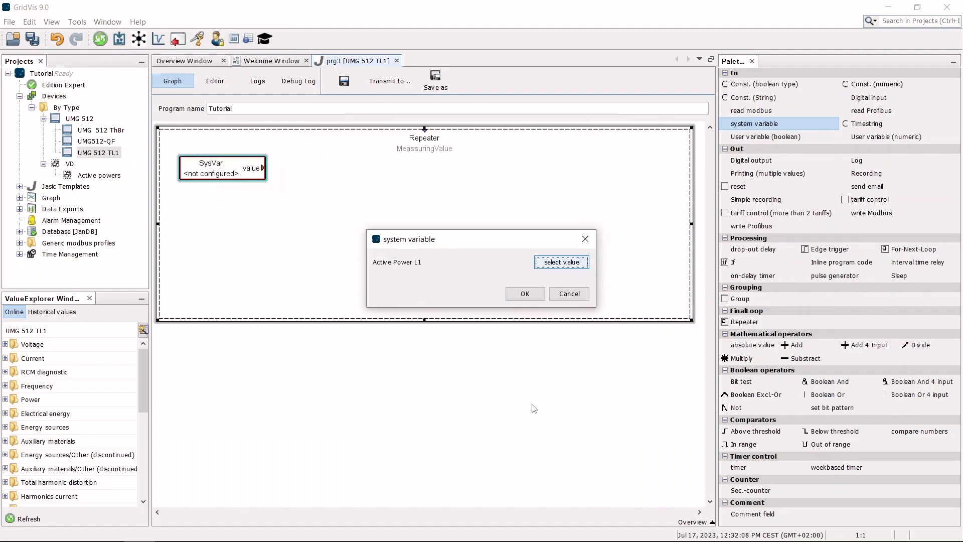
left_click(524, 293)
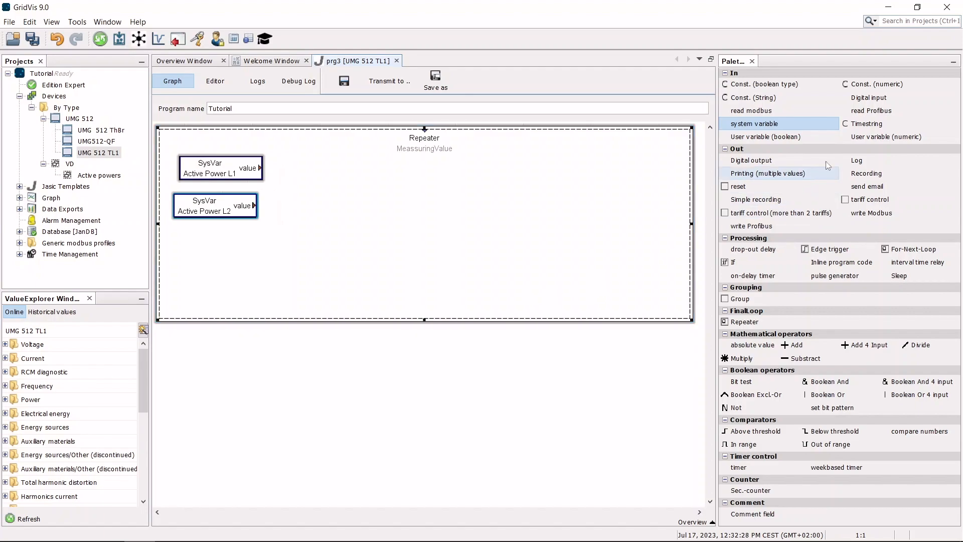
left_click_drag(885, 136, 425, 198)
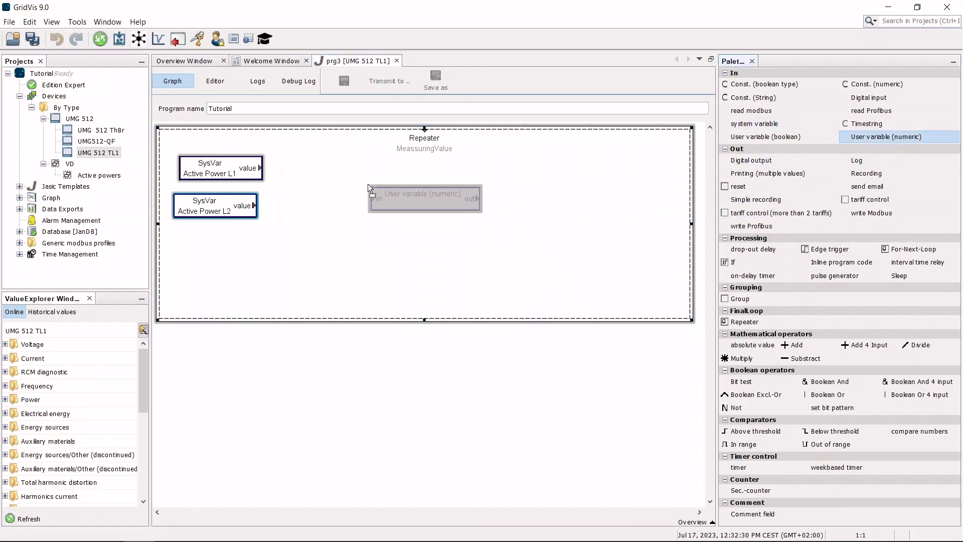
Step: Name the user variable _gblActive_power_L1L2, make it a Global variable with unit kW, and confirm
double_click(424, 197)
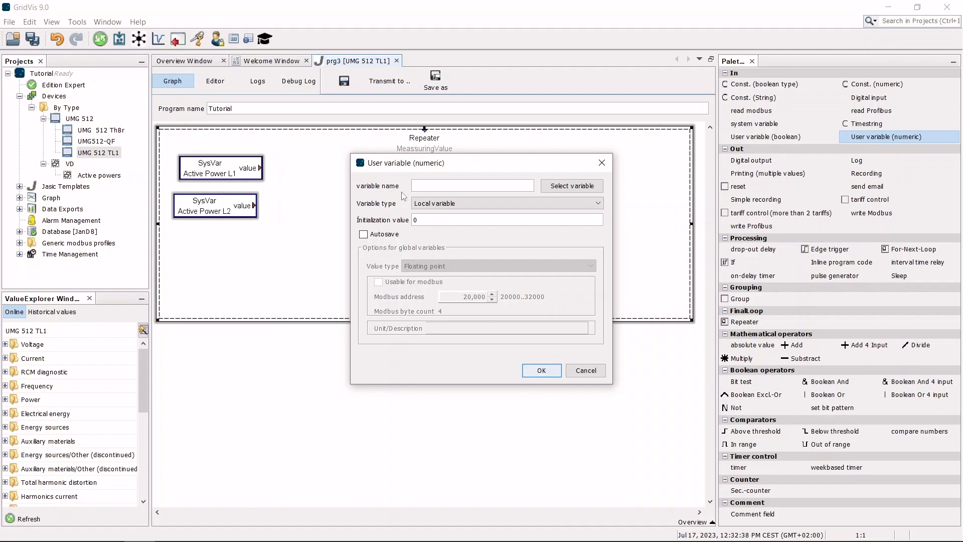
left_click(472, 186)
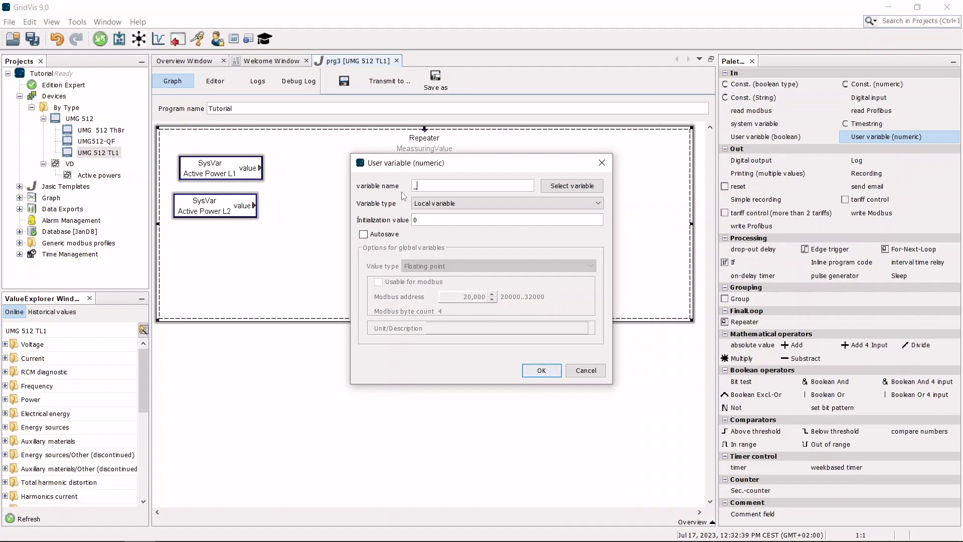
type("_gblActive")
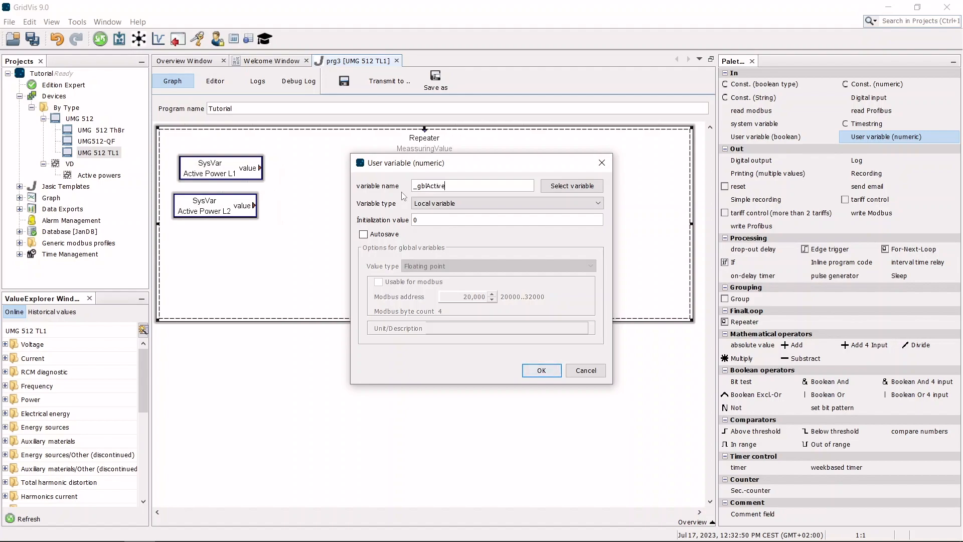
type("_power_L1")
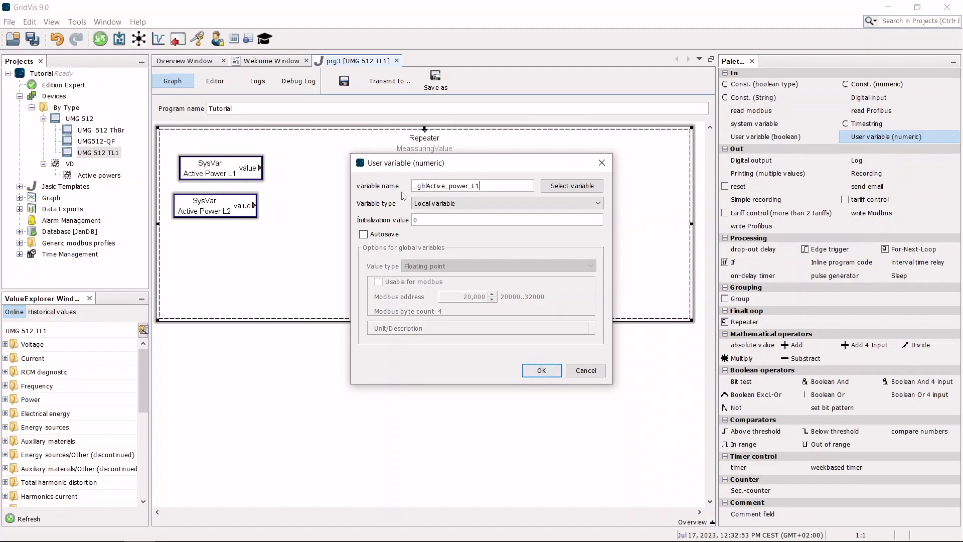
left_click(504, 203)
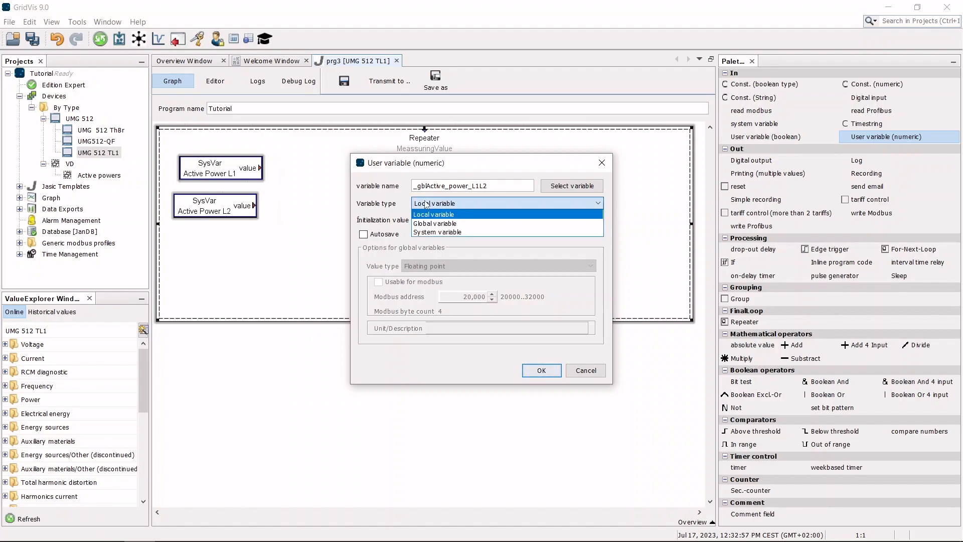
left_click(436, 222)
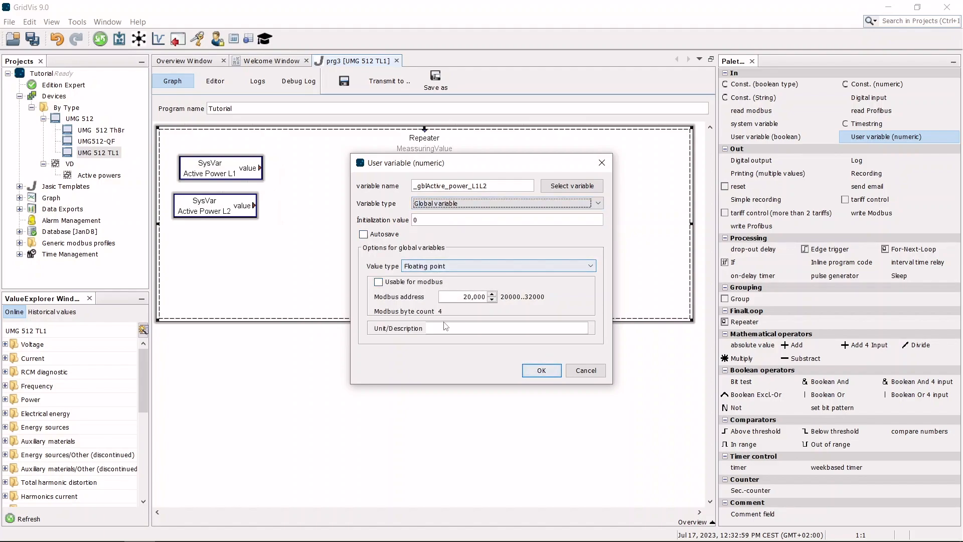
type("kW")
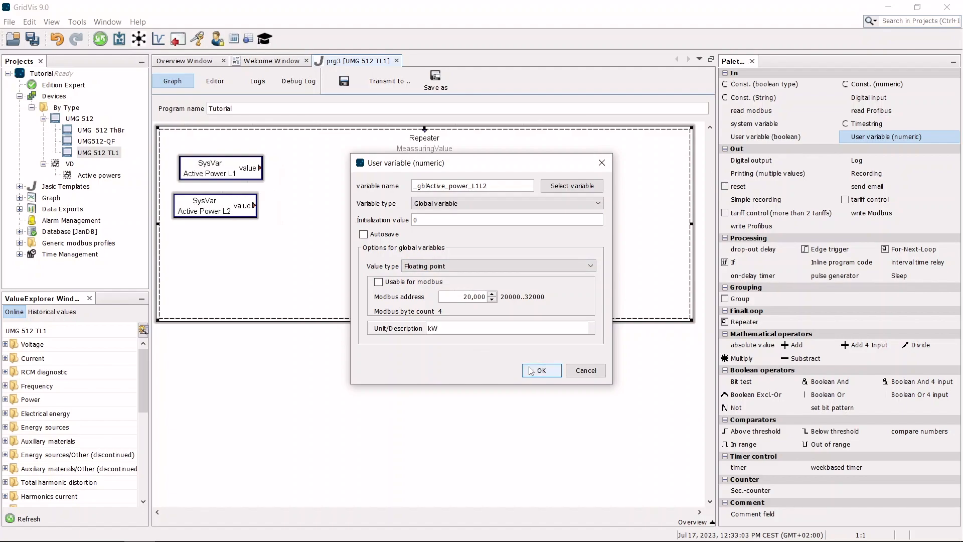
left_click(541, 370)
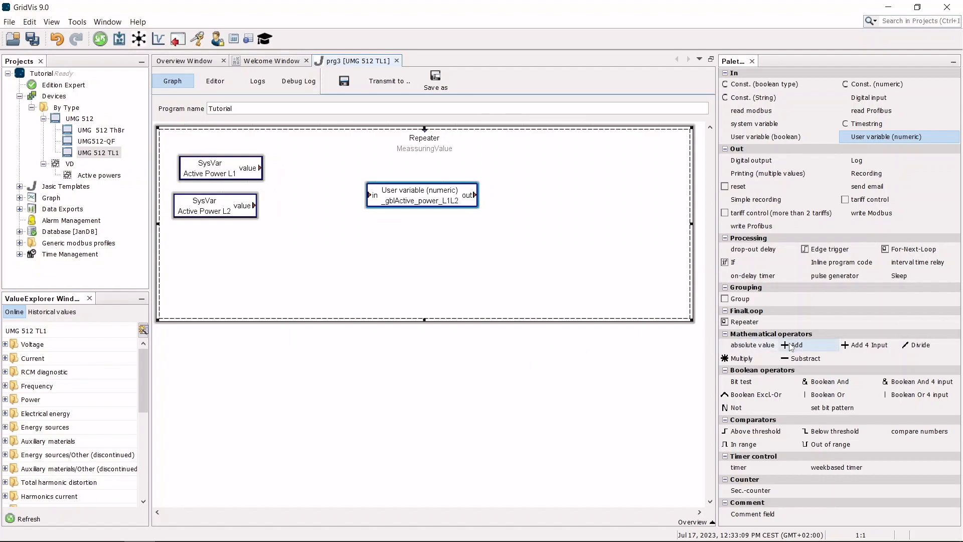
Step: Wire an Add block summing Active Power L1 and L2 into _gblActive_power_L1L2
left_click_drag(792, 344, 318, 196)
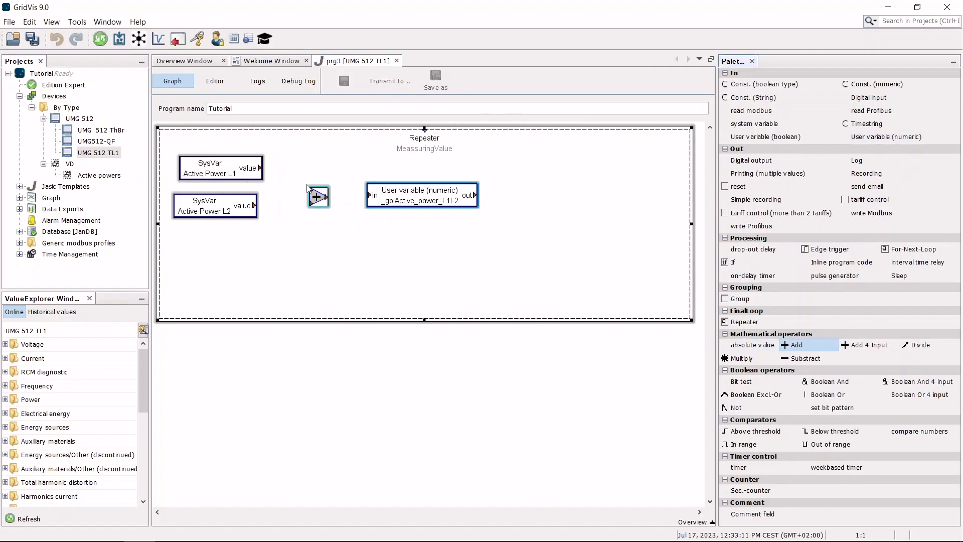
left_click_drag(253, 167, 319, 196)
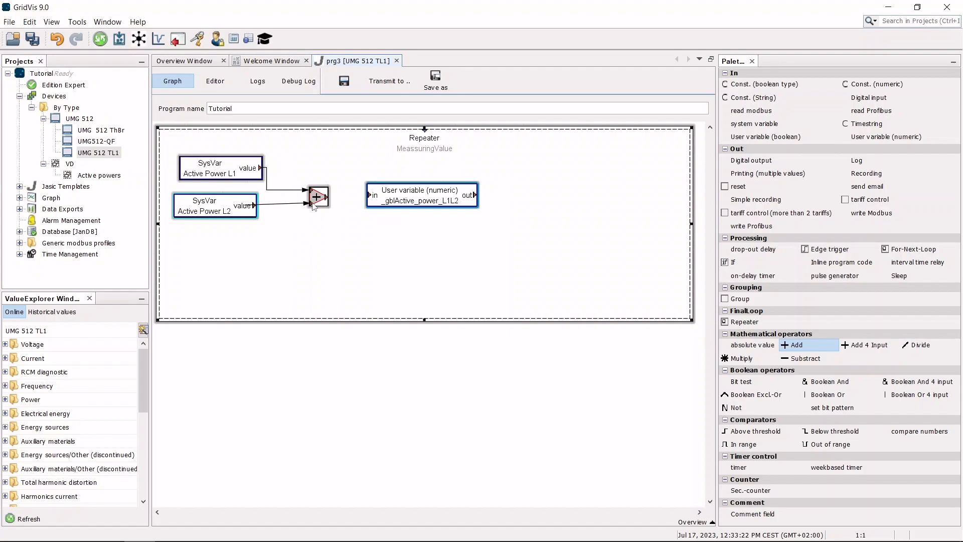
left_click_drag(330, 197, 368, 194)
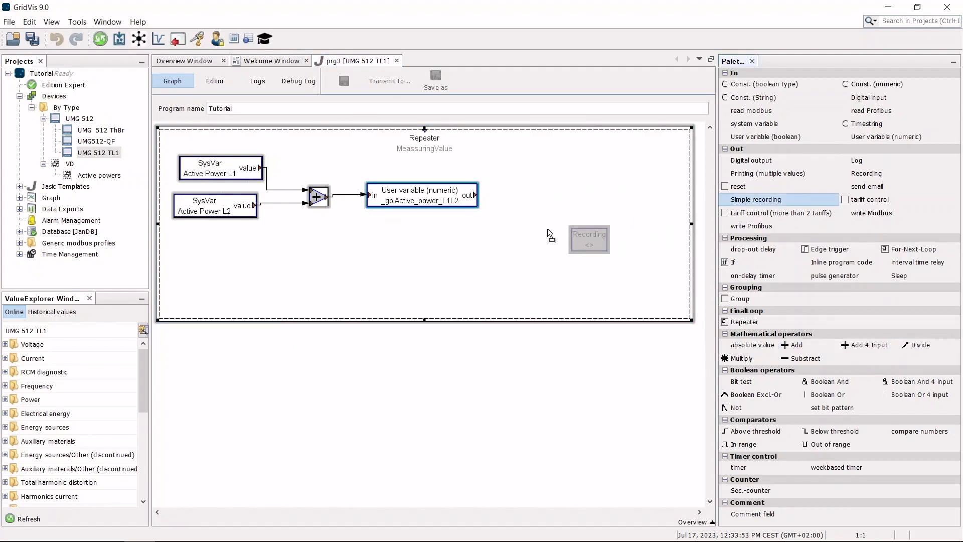
Step: Configure the Simple recording block to log _gblActive_power_L1L2 in kW on a 15-minute time base
double_click(588, 239)
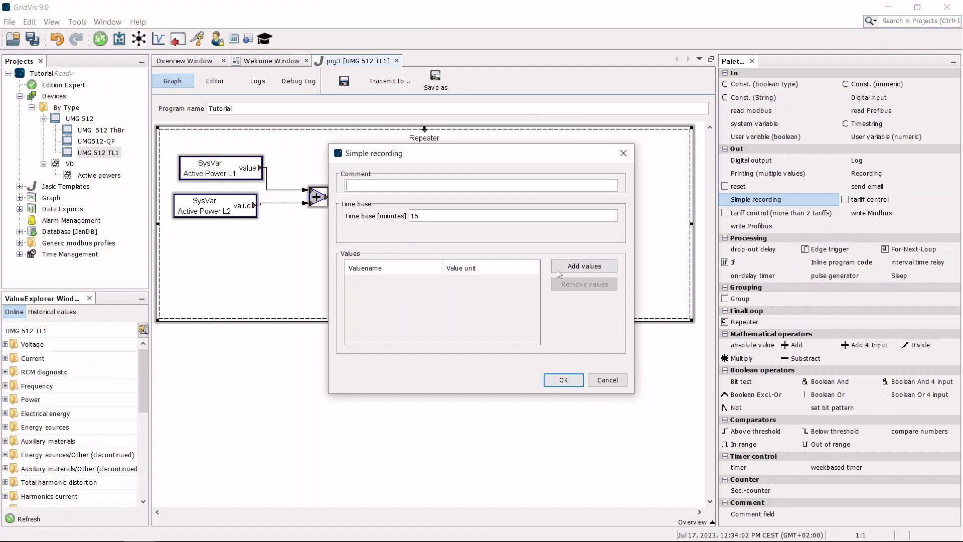
left_click(584, 266)
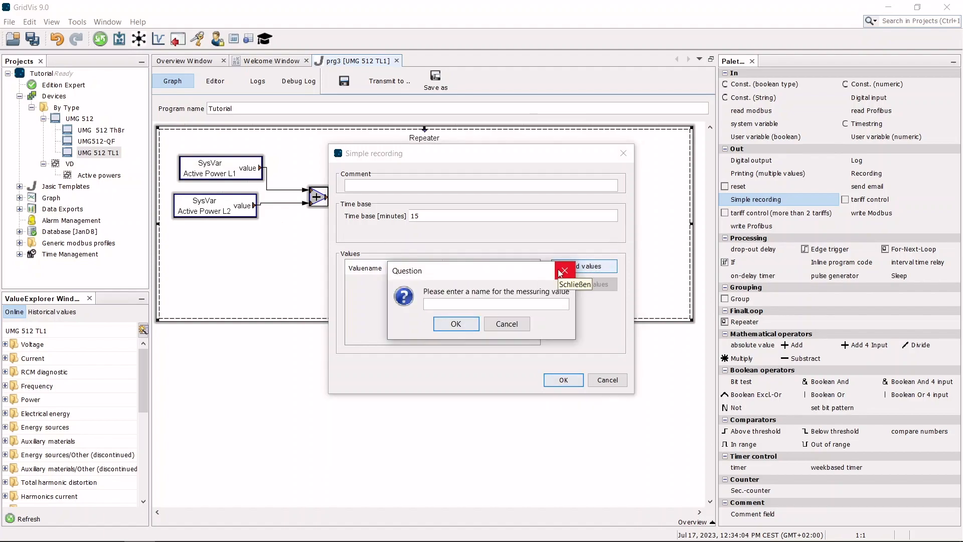
type("_gbl")
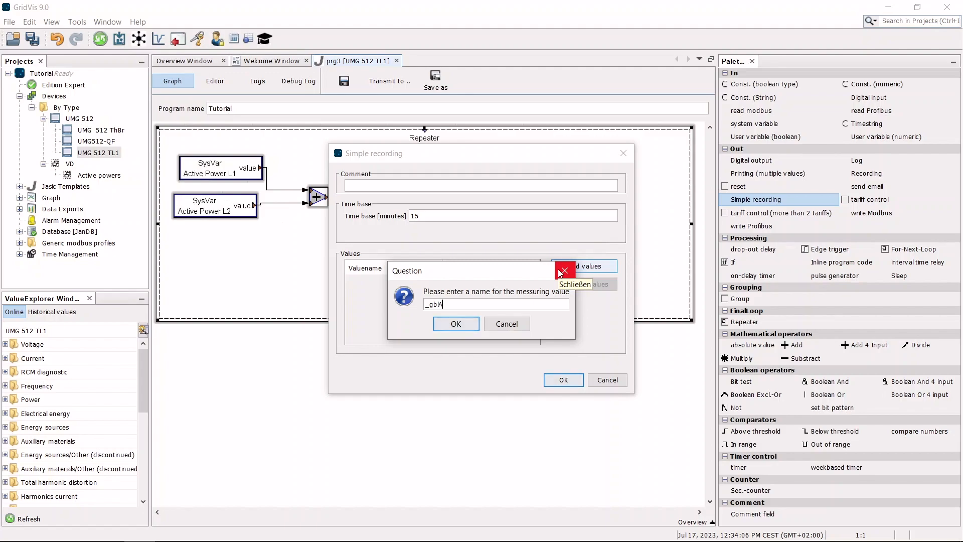
type("Active_power_")
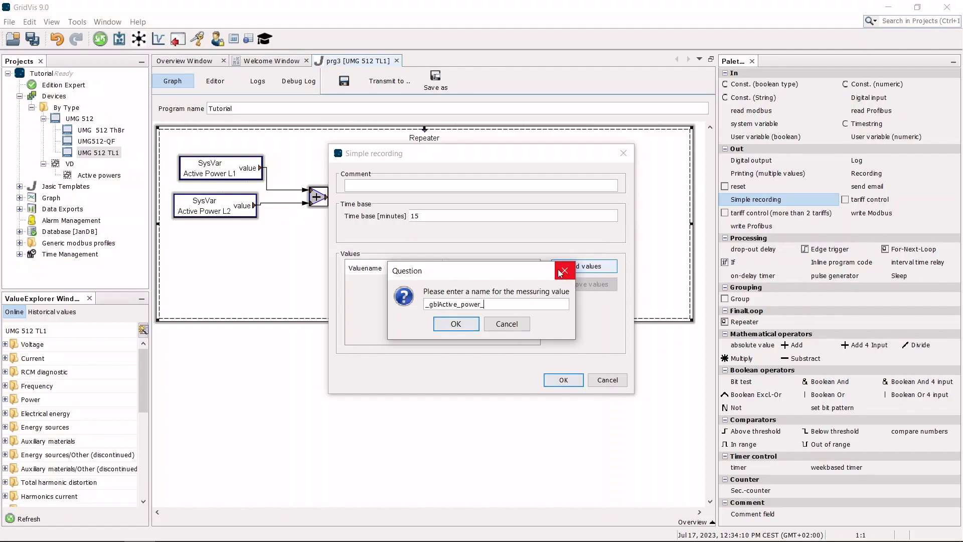
type("L1L2")
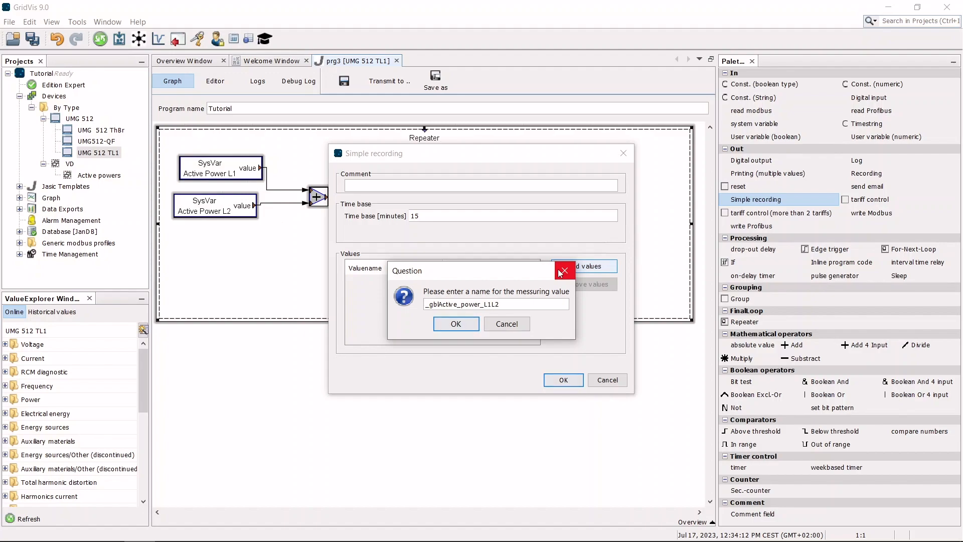
left_click(456, 324)
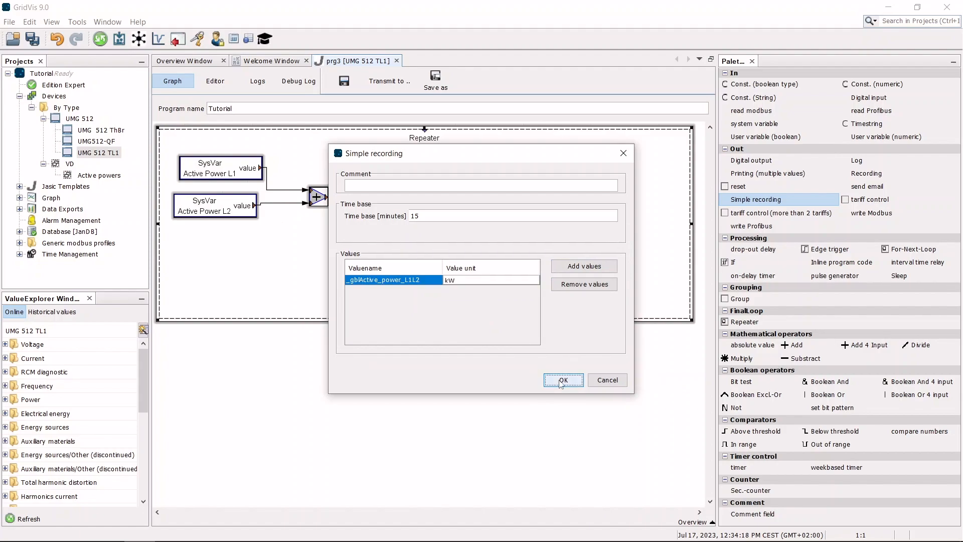
left_click(562, 379)
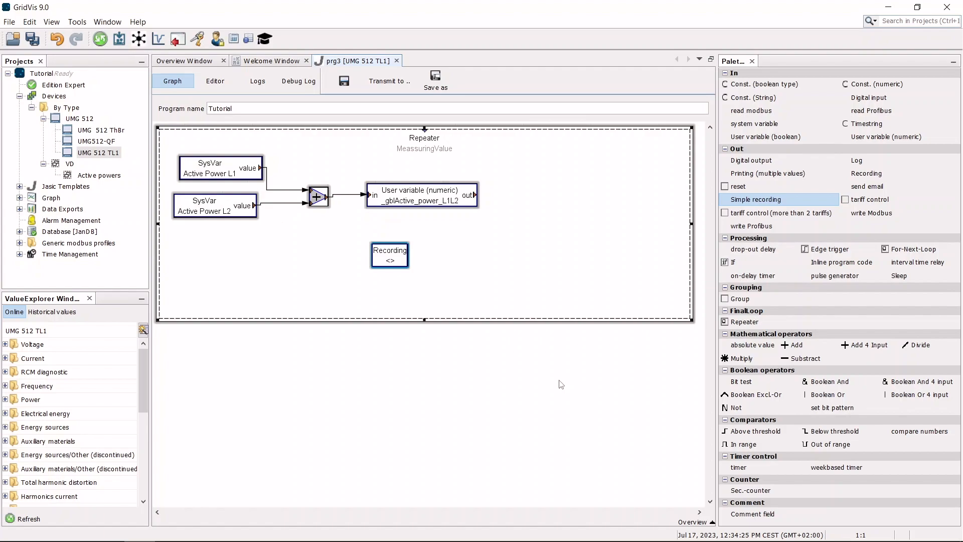
Step: Save the graphical program as the Jasic file Tutorial and confirm saving finished
left_click(435, 76)
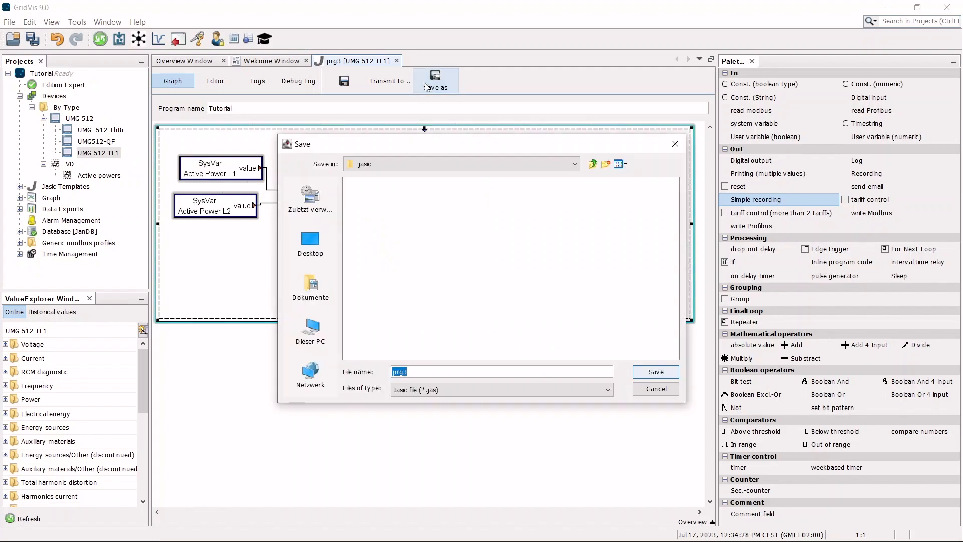
type("Tutorial")
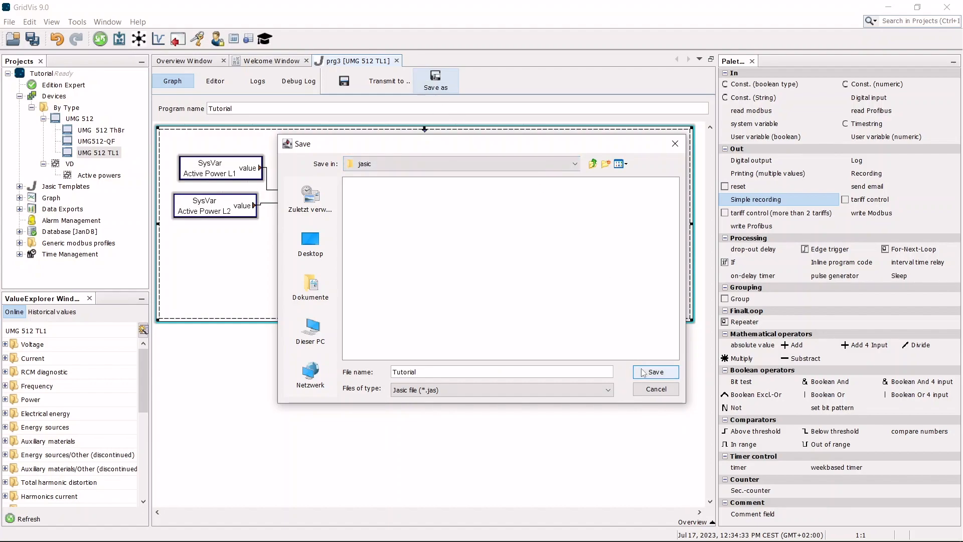
left_click(654, 371)
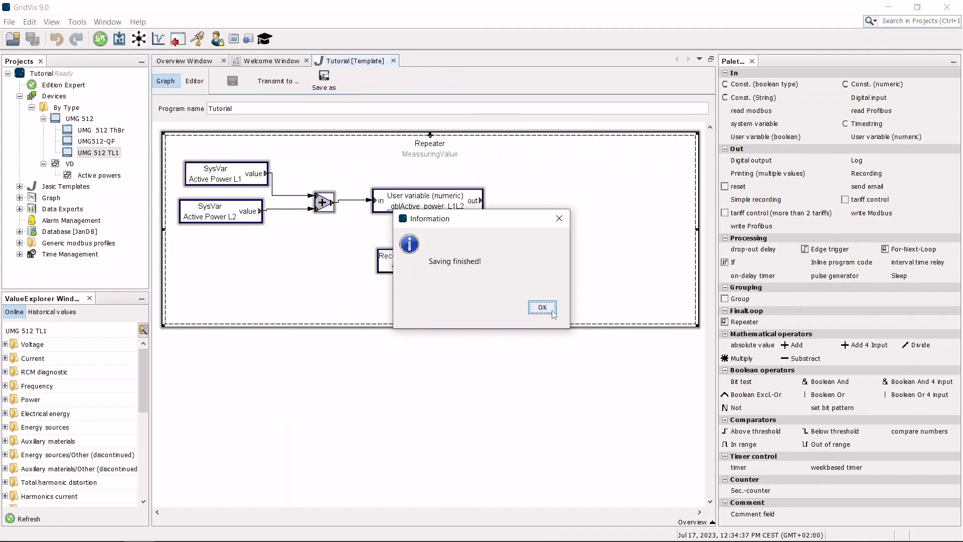
left_click(541, 307)
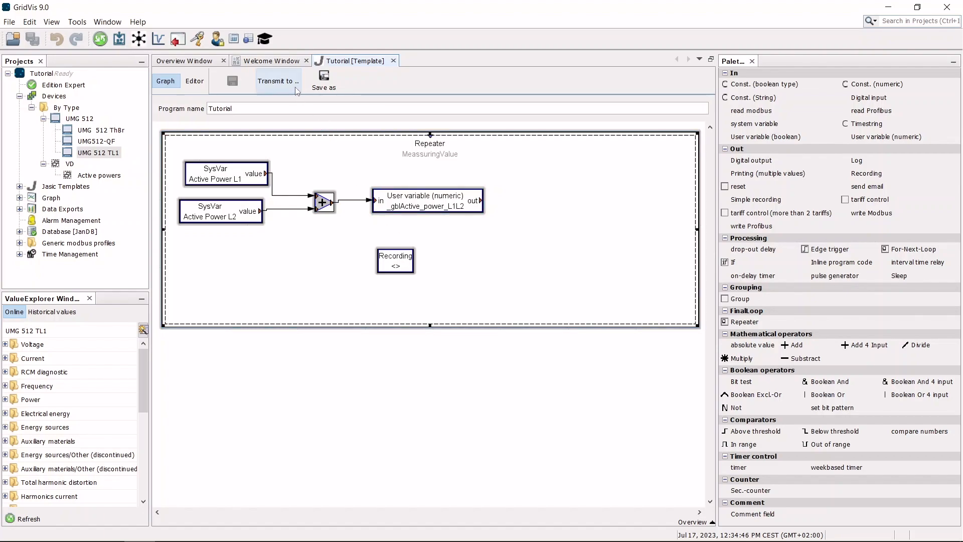
Step: Transmit the Tutorial program to UMG 512 TL1 into Program 3 (Empty Slot)
left_click(277, 80)
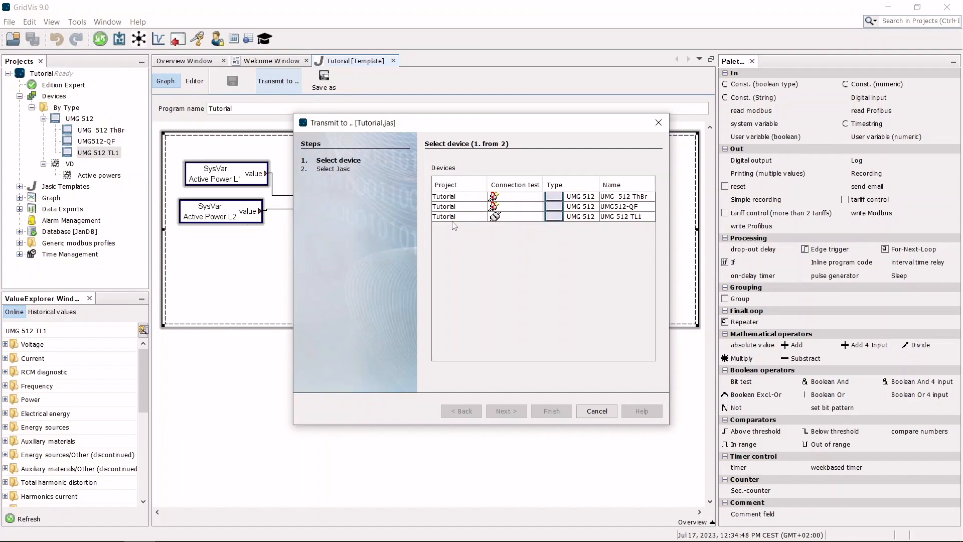
left_click(506, 411)
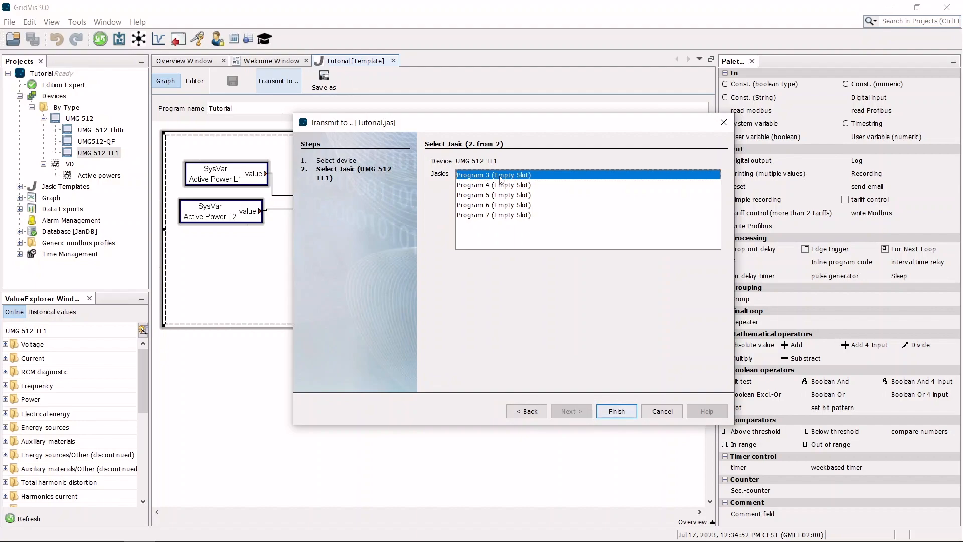
left_click(616, 411)
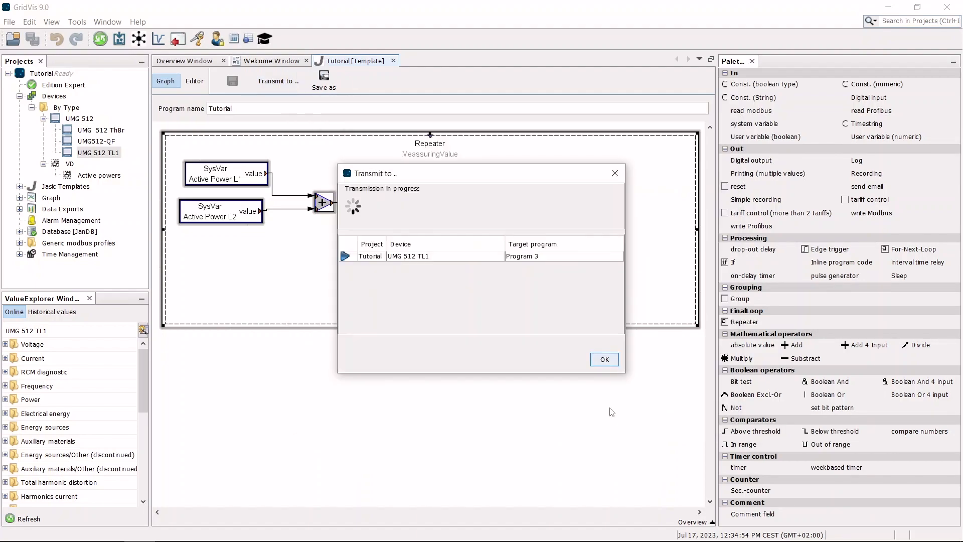